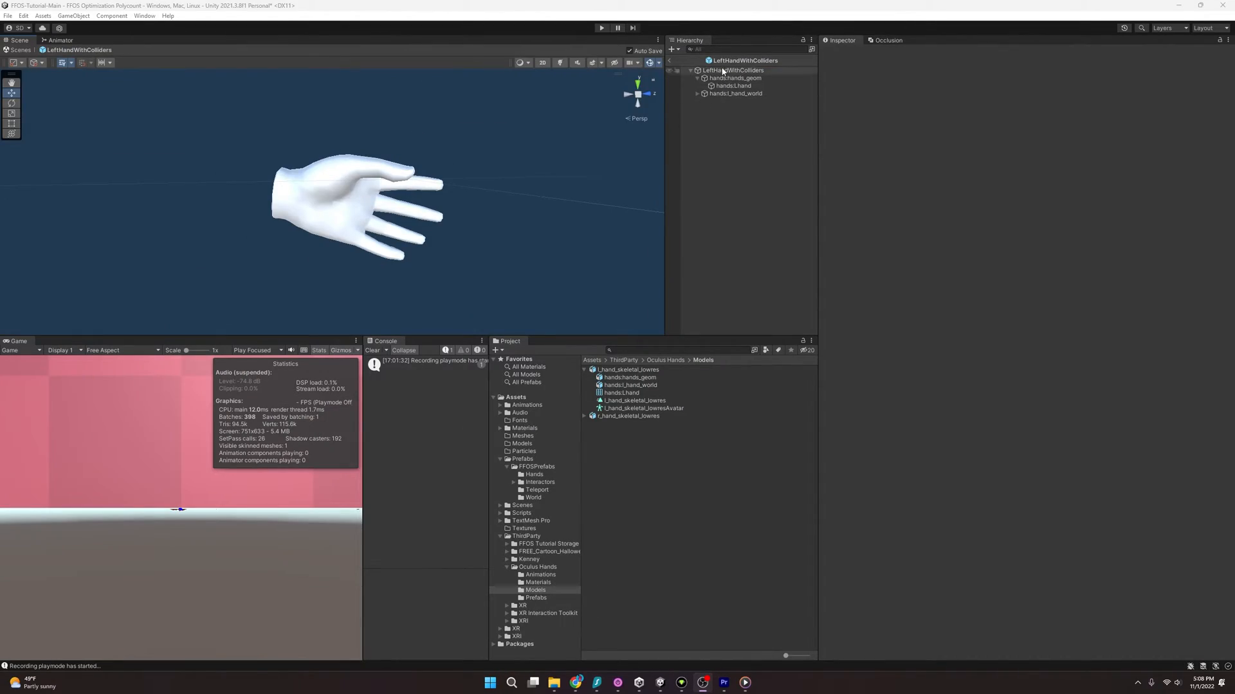
Select the hands:l_hand mesh asset to show its 967 vertices and 1678 triangles.
click(731, 69)
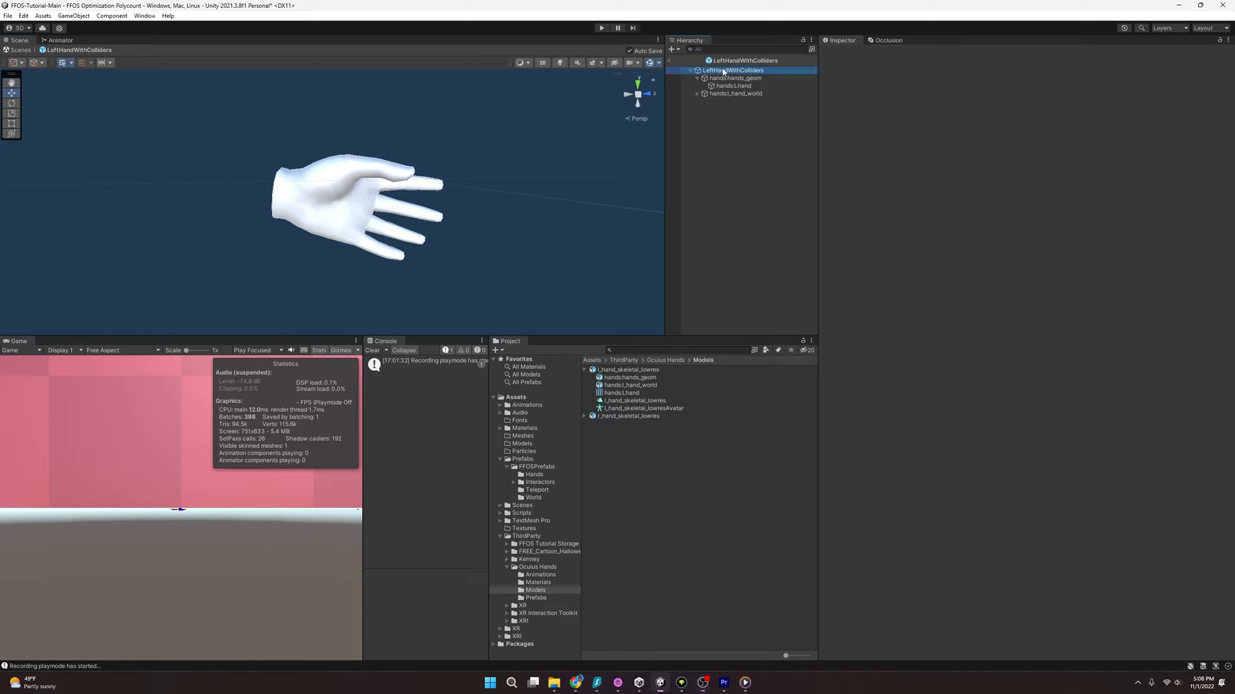
click(731, 70)
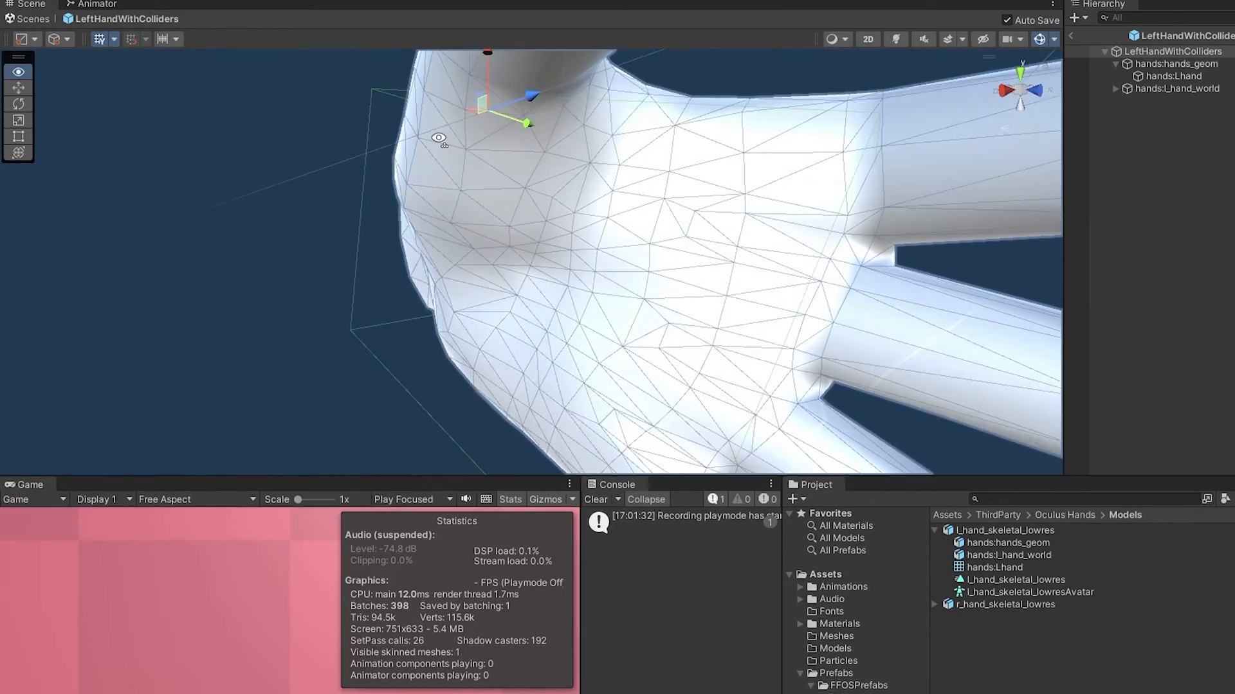
scroll(down, 3)
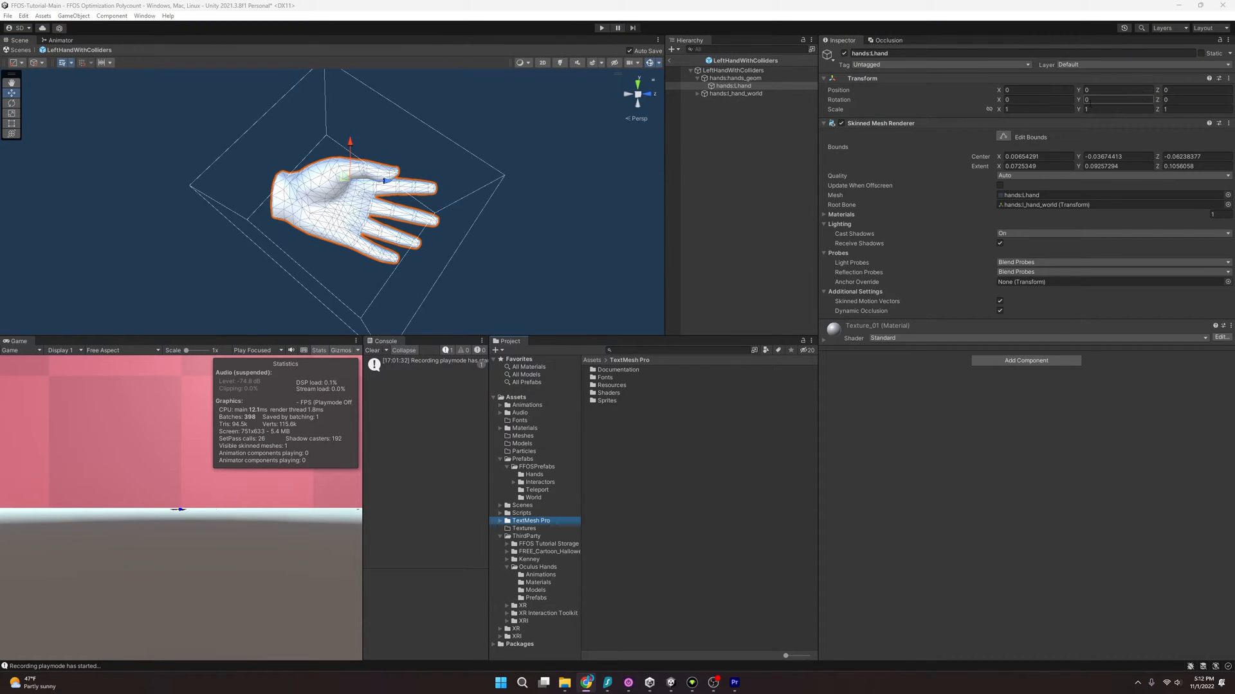
click(732, 69)
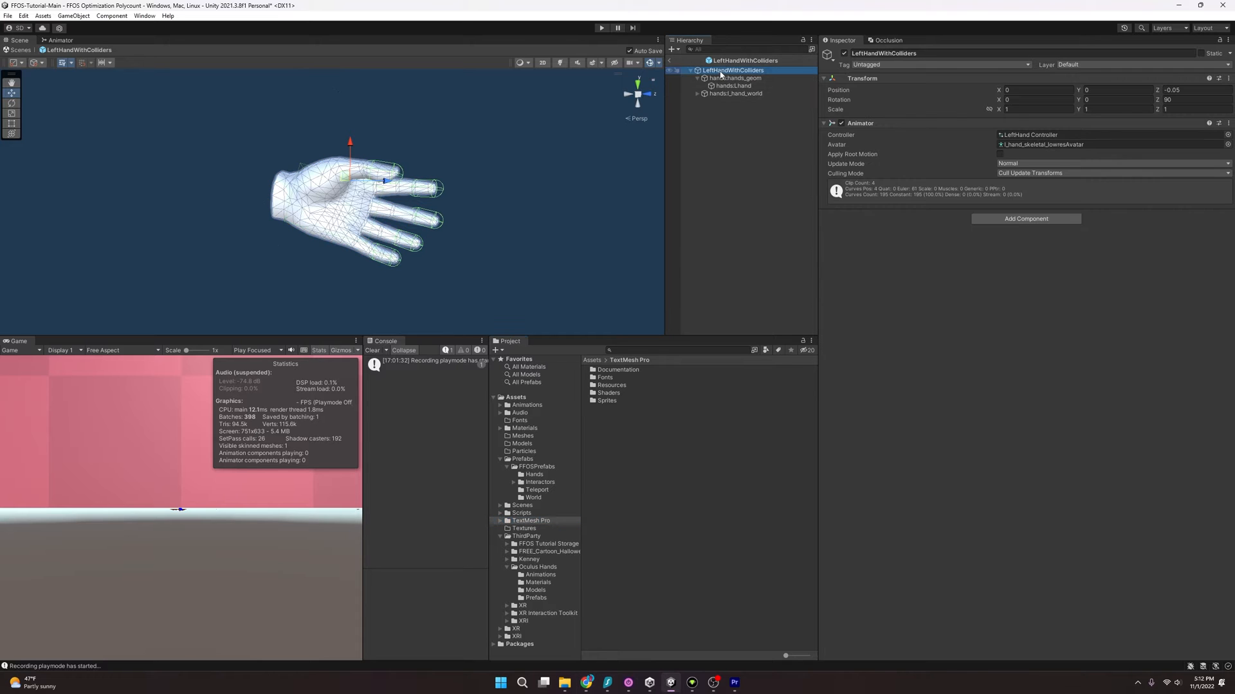
click(732, 86)
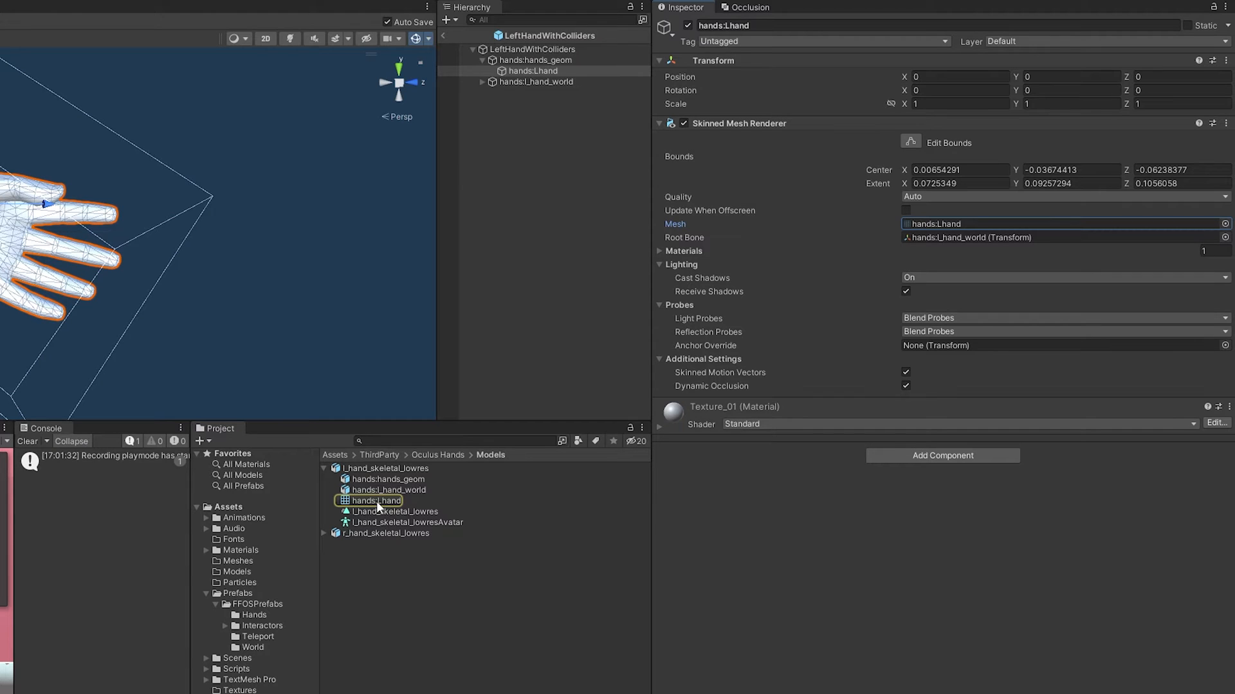
click(376, 500)
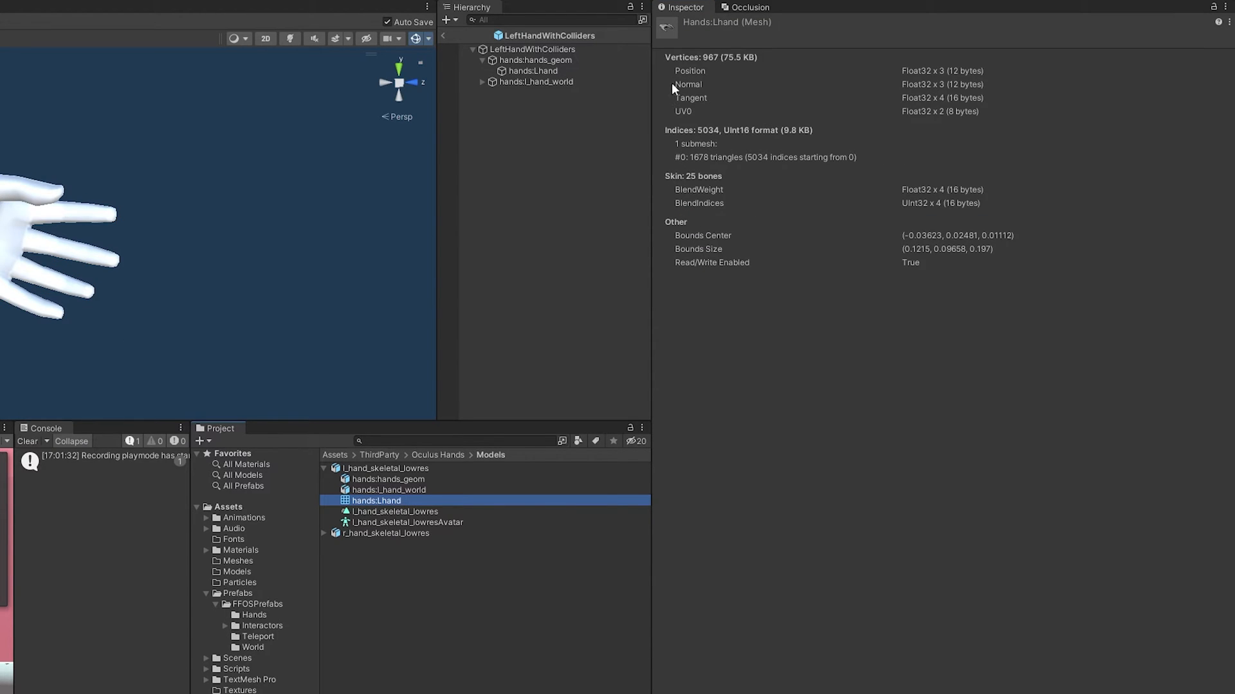
mouse_move(701, 171)
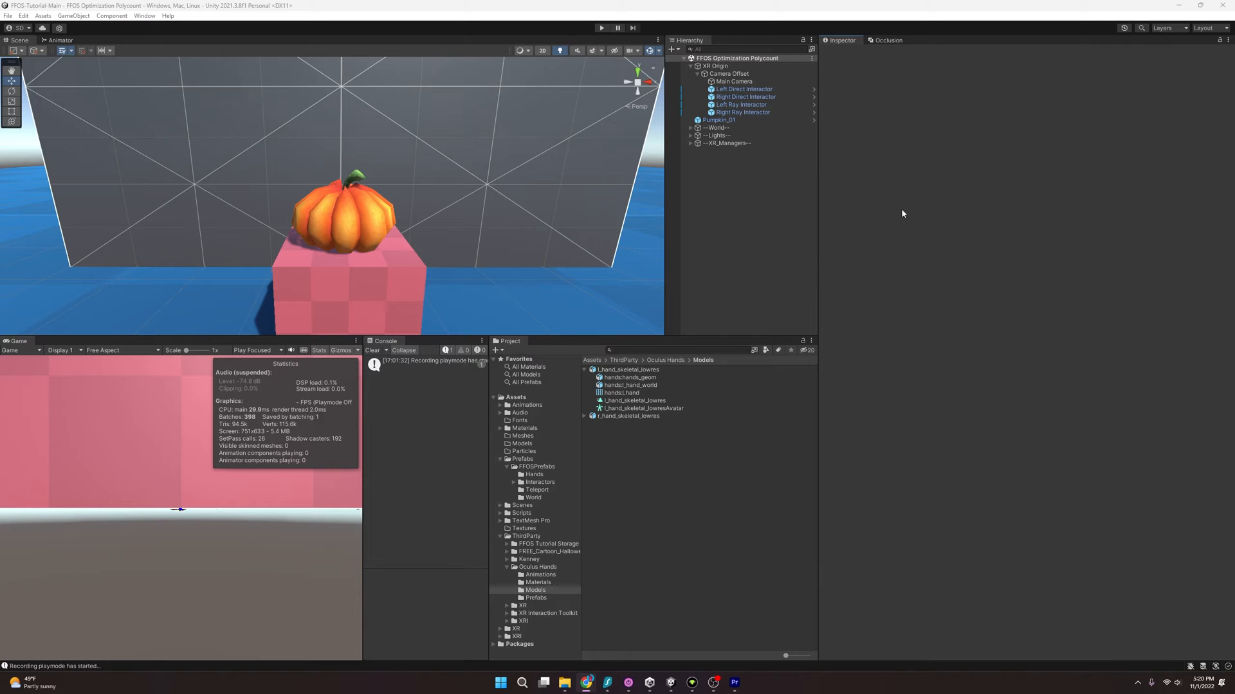
mouse_move(901, 224)
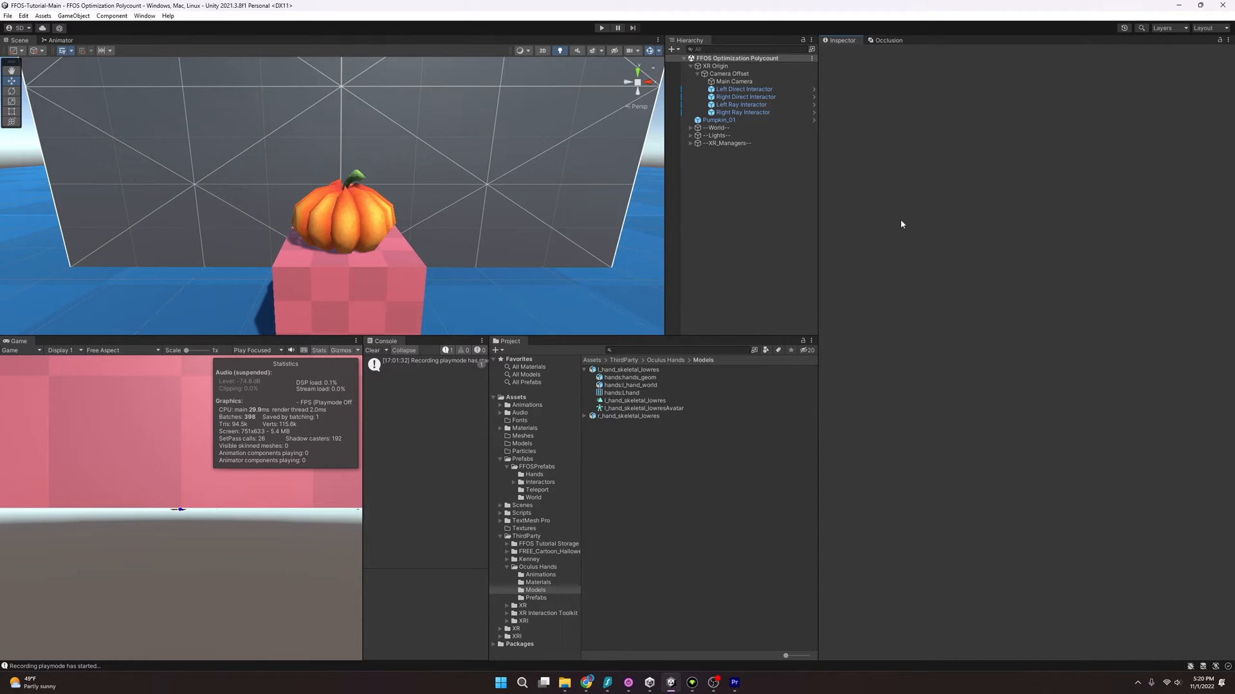
mouse_move(739, 250)
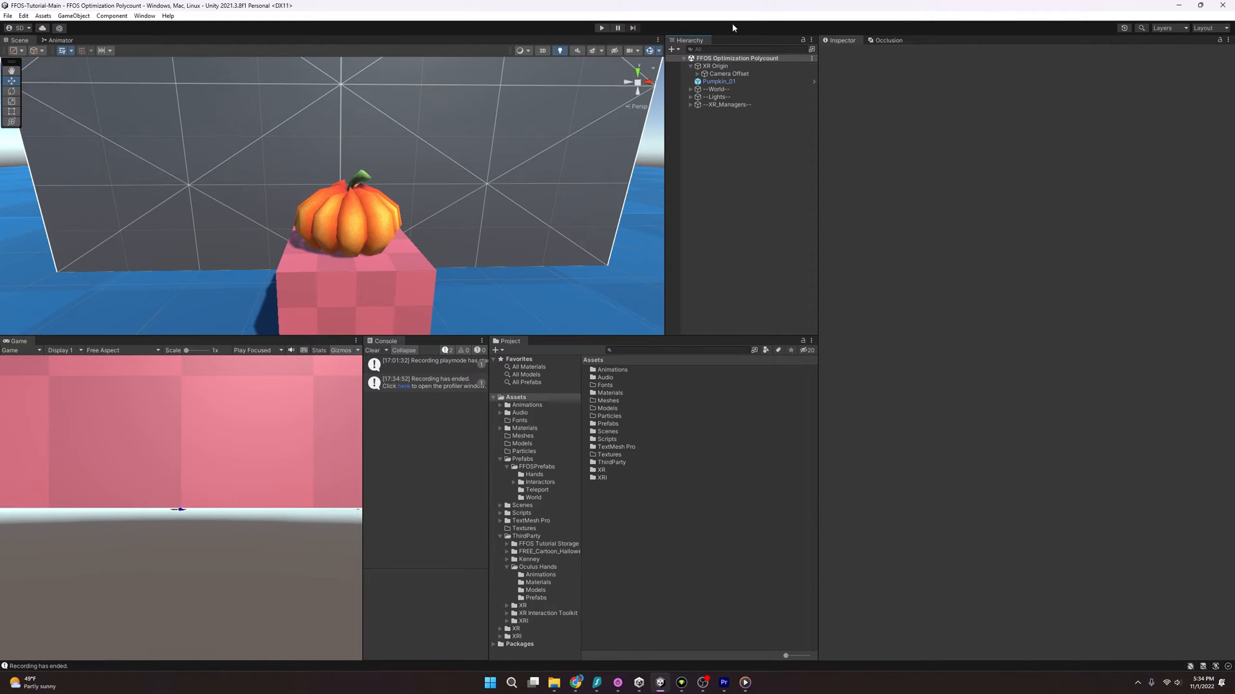
mouse_move(387, 316)
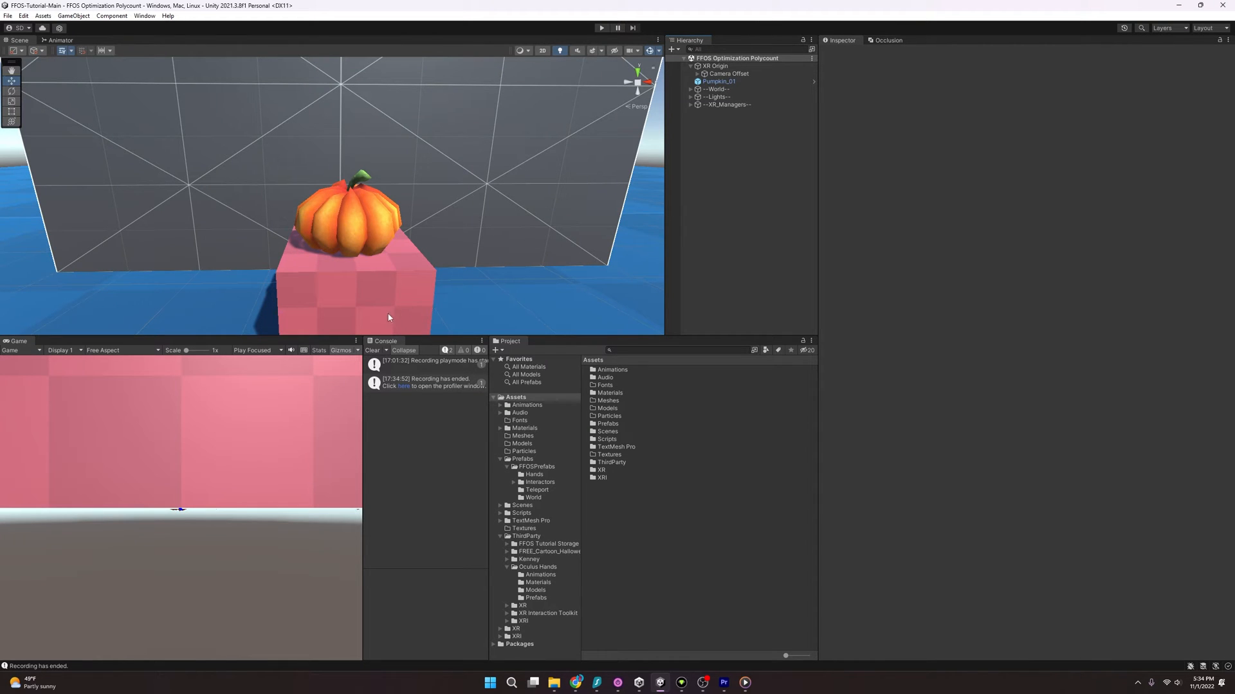
mouse_move(325, 378)
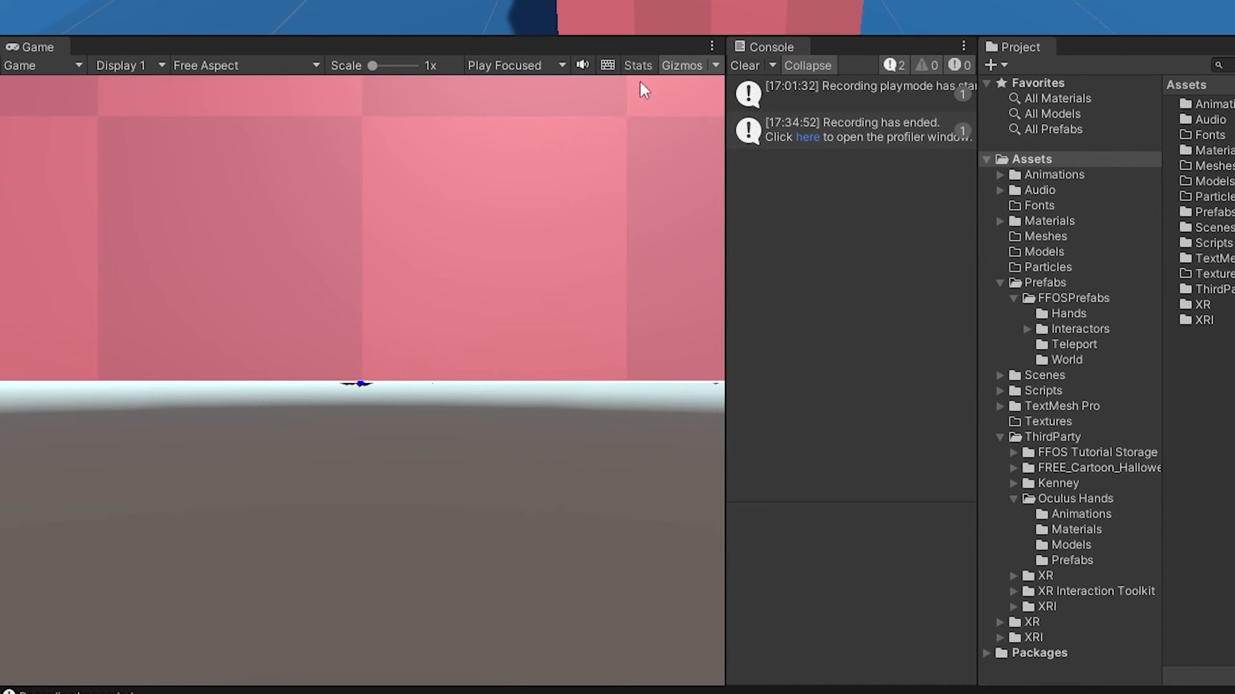
Show the Game view Statistics overlay reporting 94.5k triangles and 398 batches.
click(636, 65)
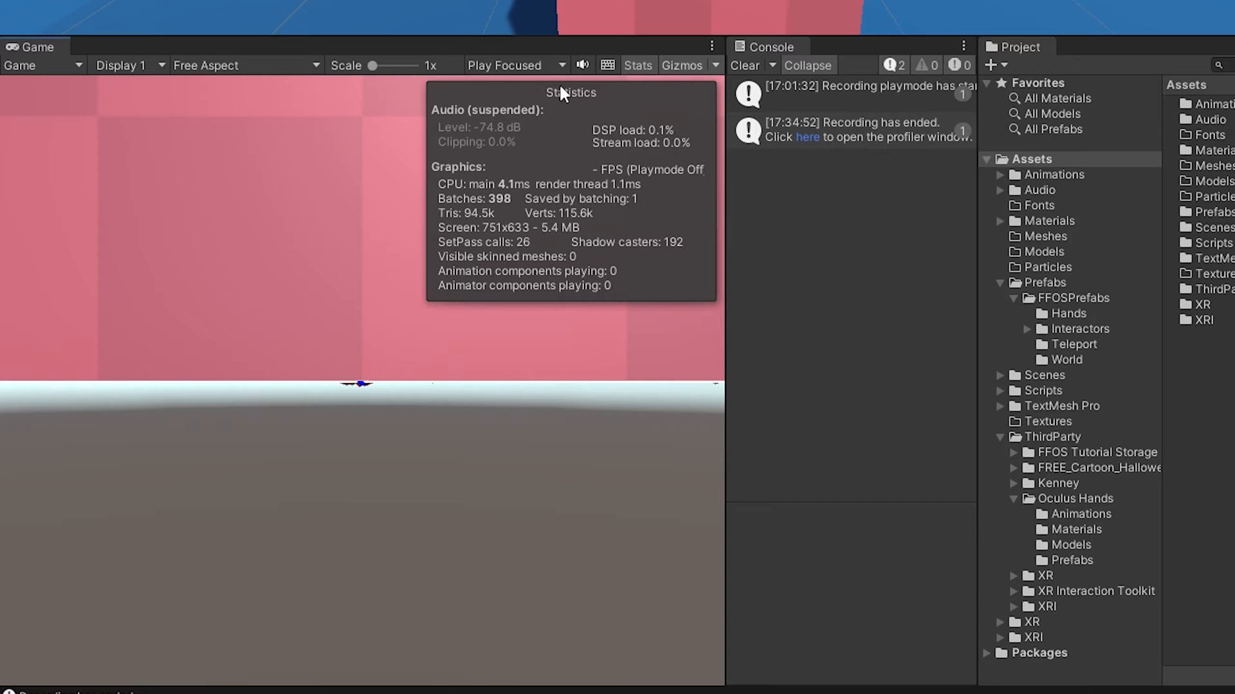
mouse_move(463, 229)
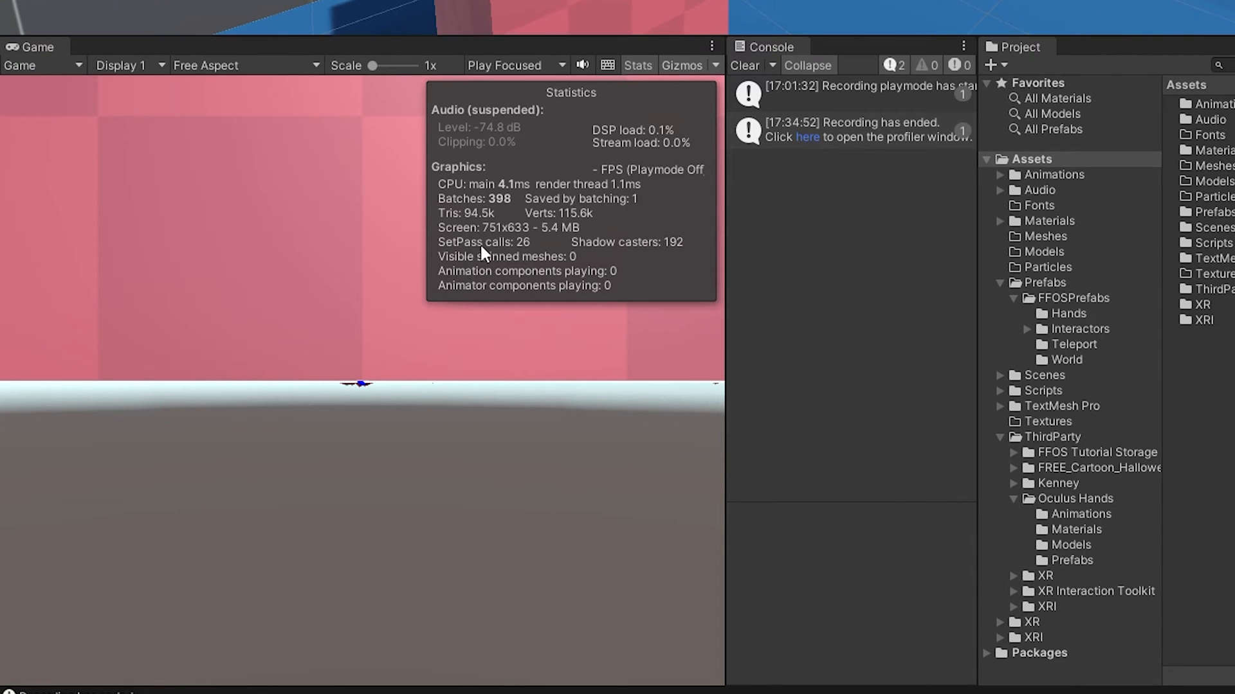
mouse_move(484, 228)
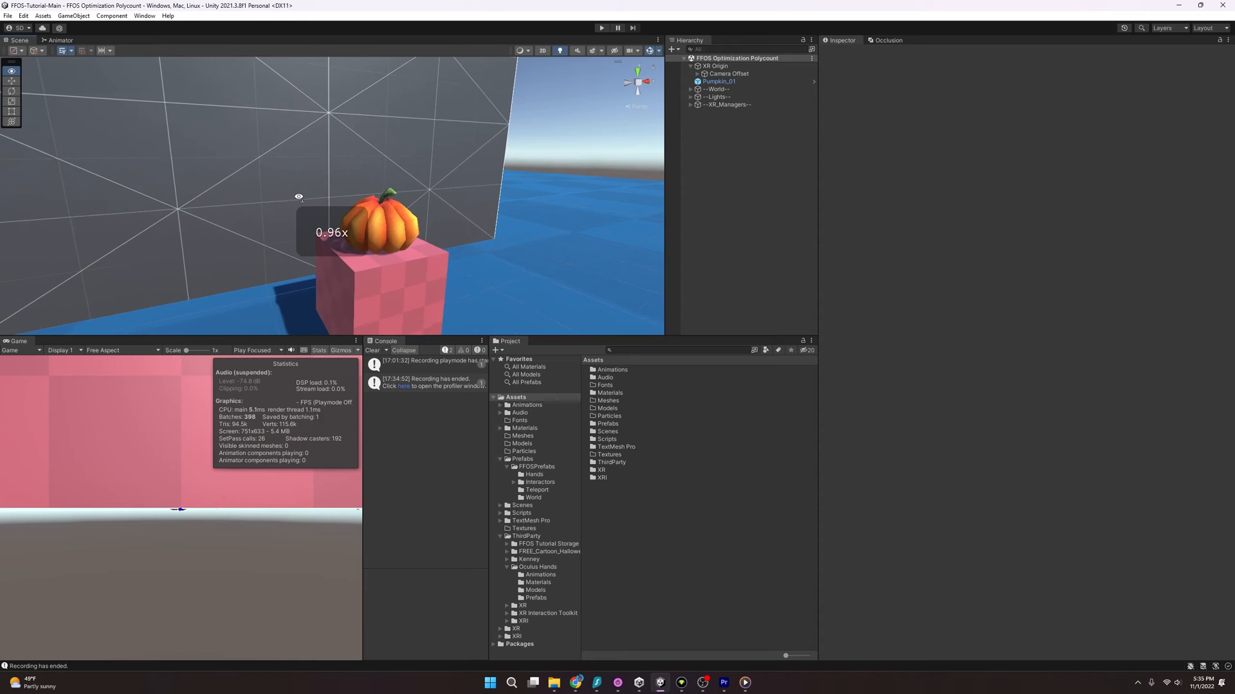
Enable the Polycount props group under World, raising triangles to 112.1k.
click(717, 81)
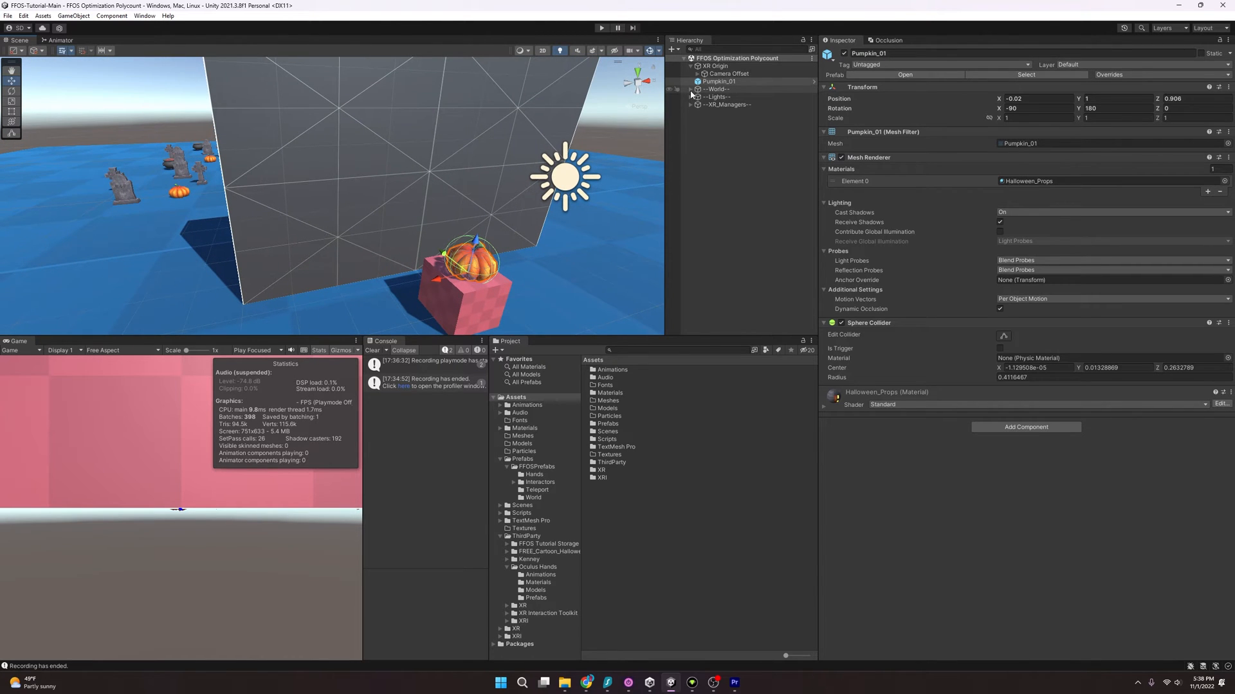
click(721, 111)
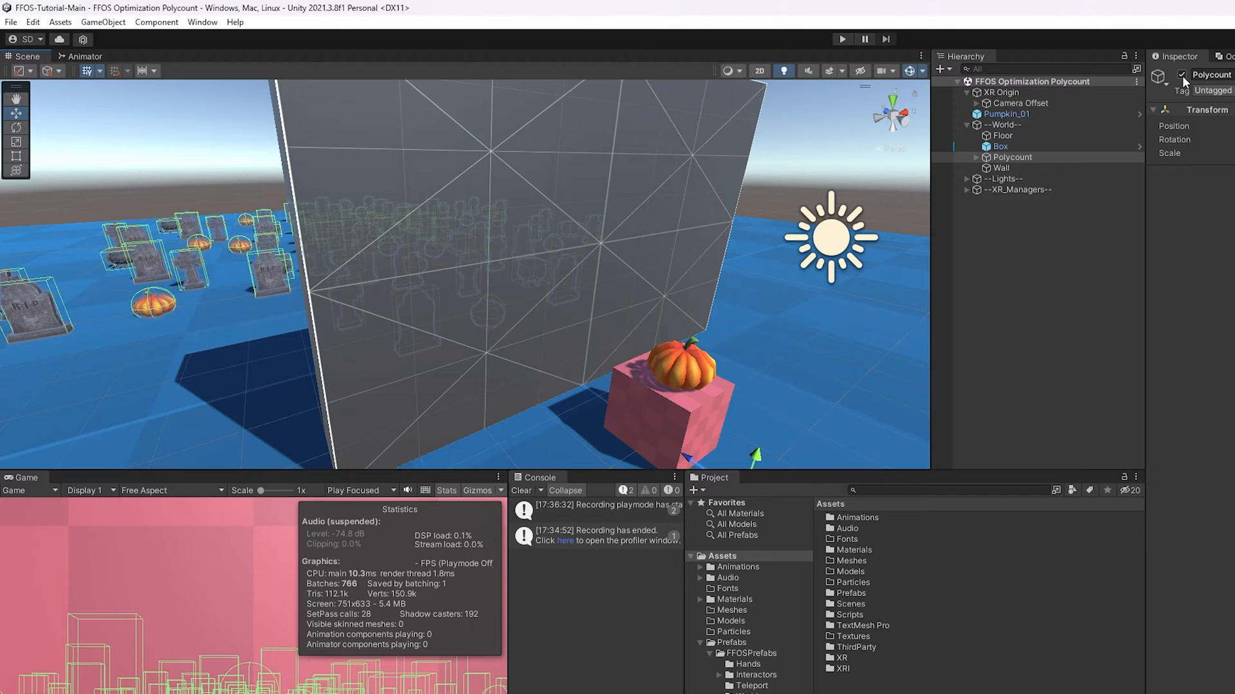
click(1156, 75)
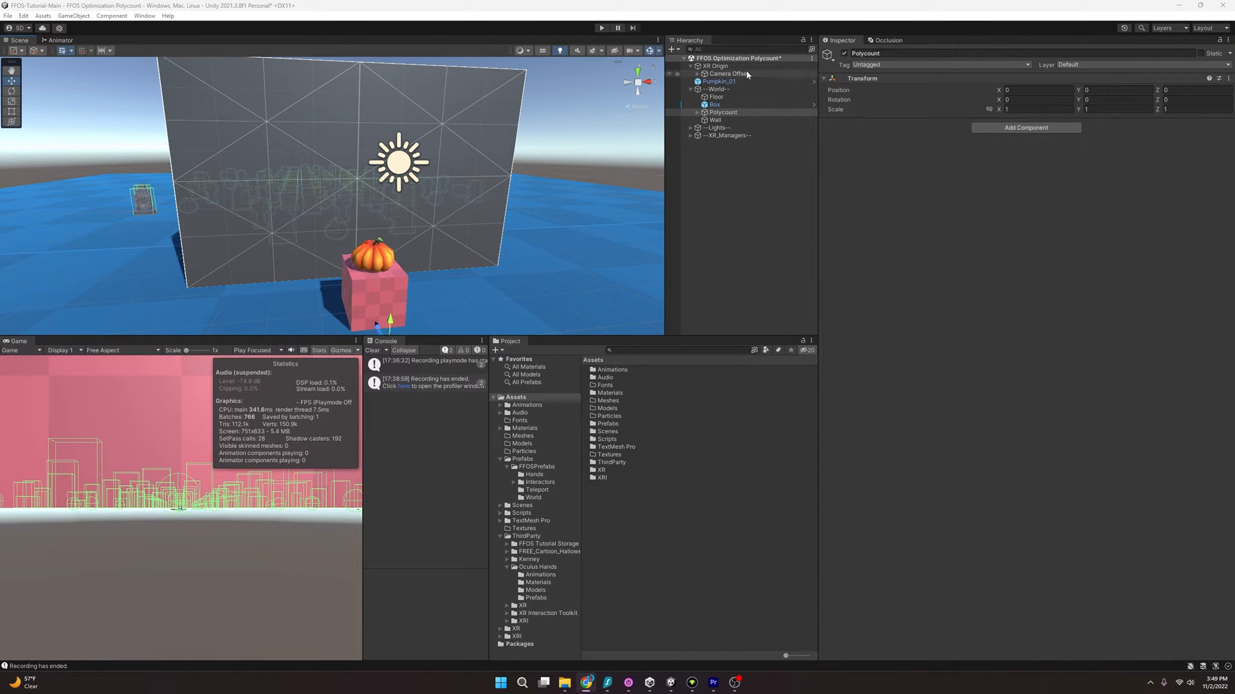
Set the Main Camera's far clipping plane to 10, cutting triangles to 9.6k.
click(715, 66)
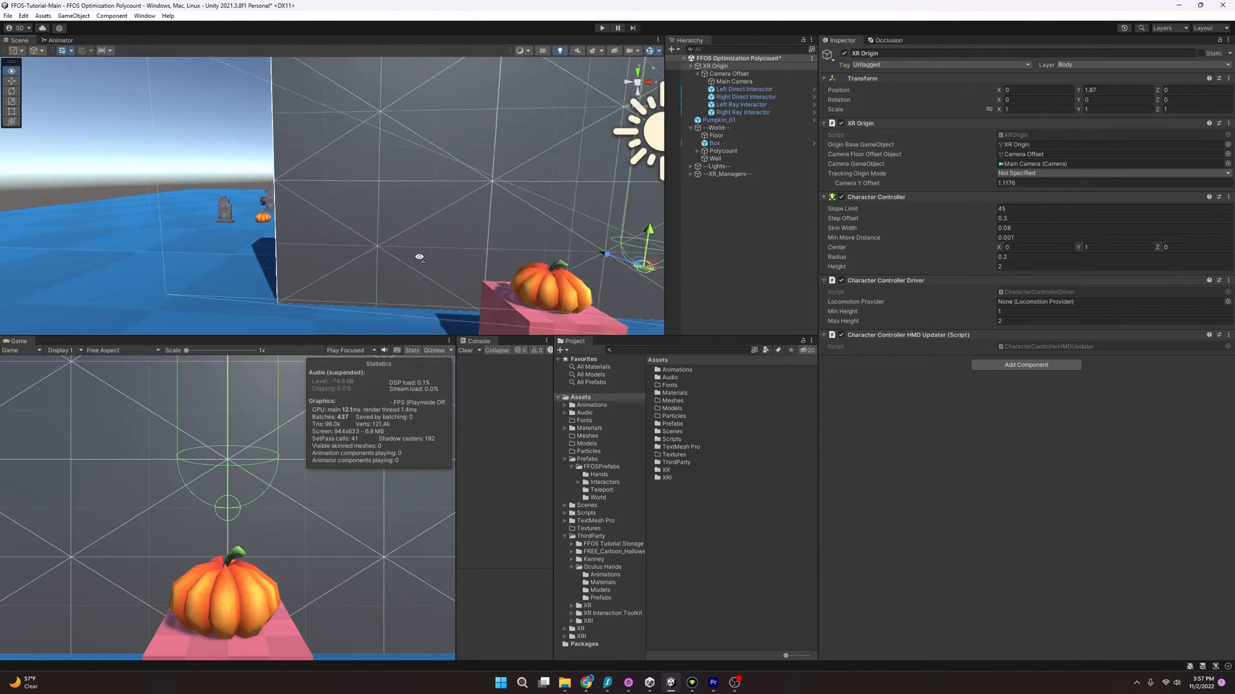
click(704, 78)
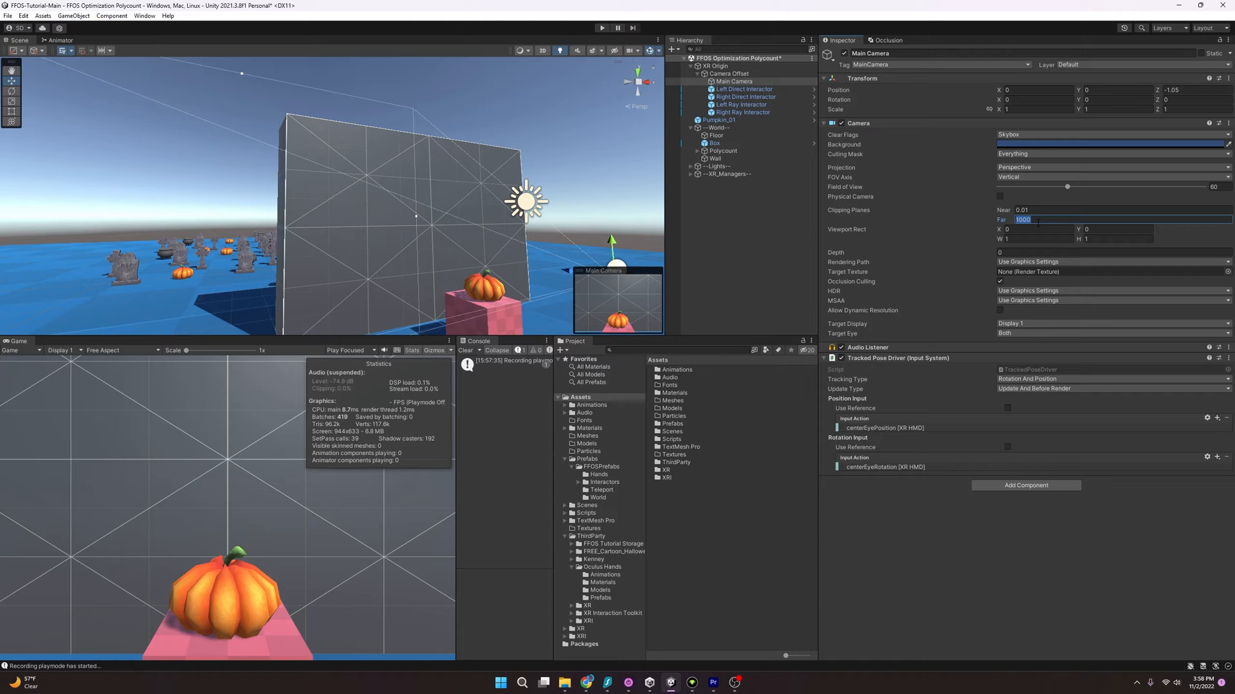
text(10)
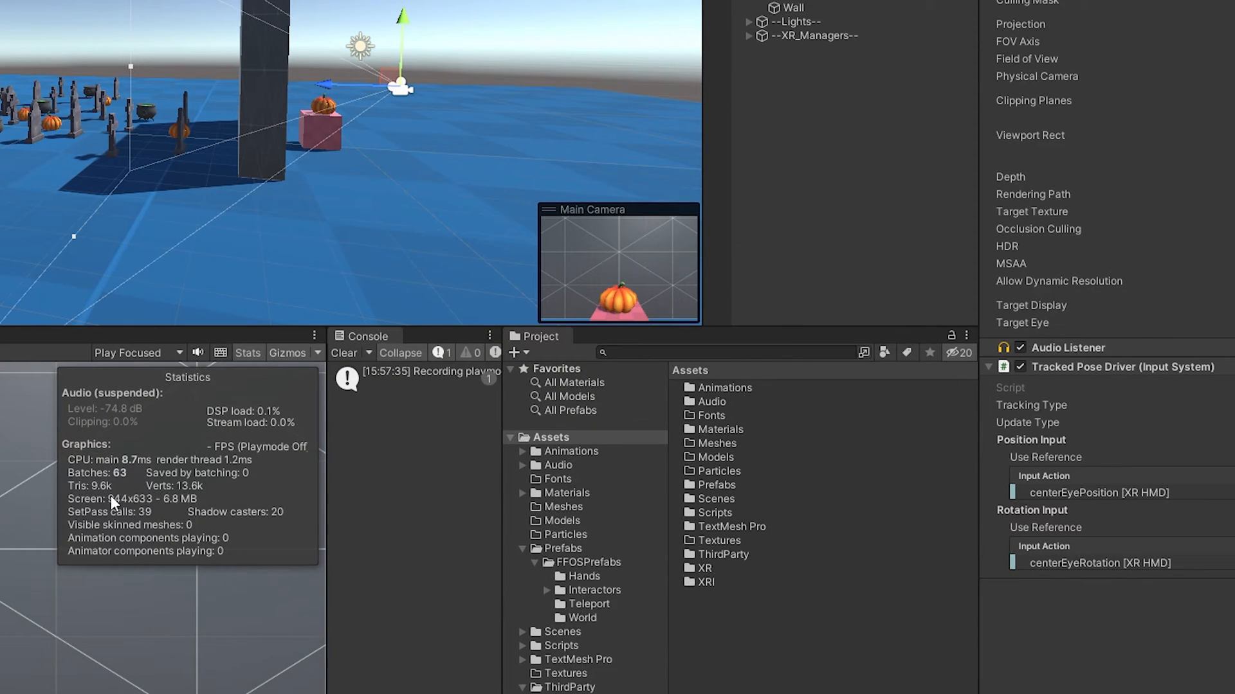
mouse_move(133, 508)
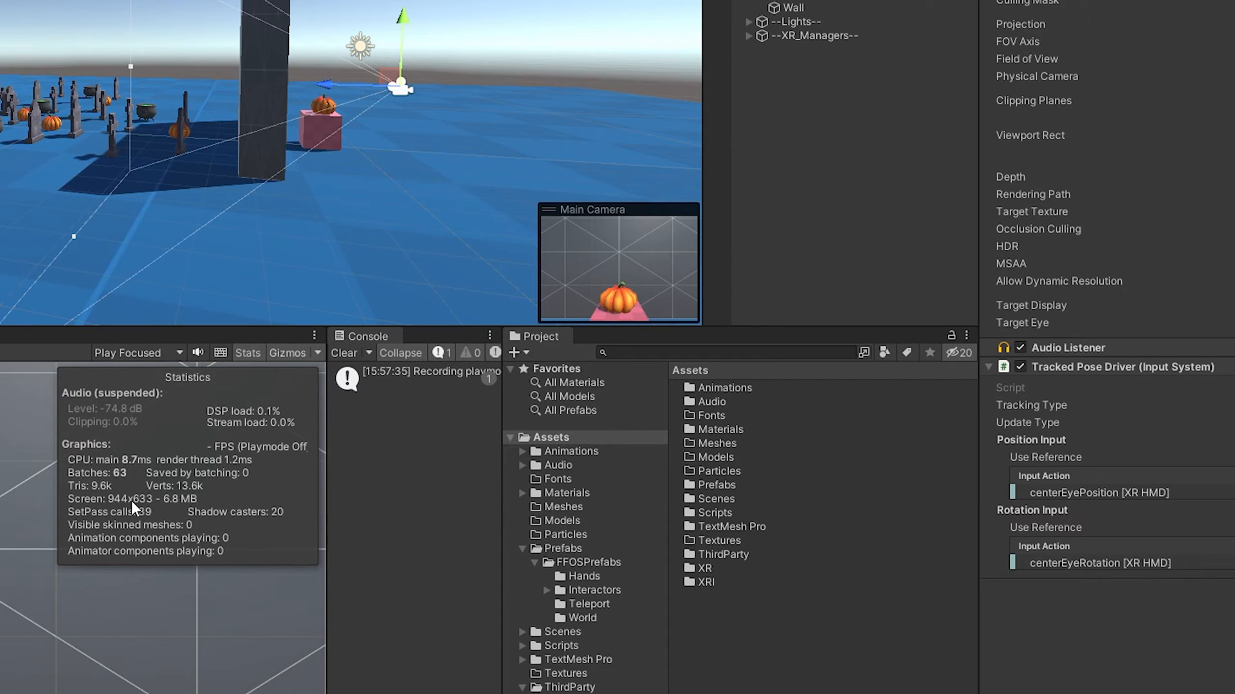
mouse_move(373, 100)
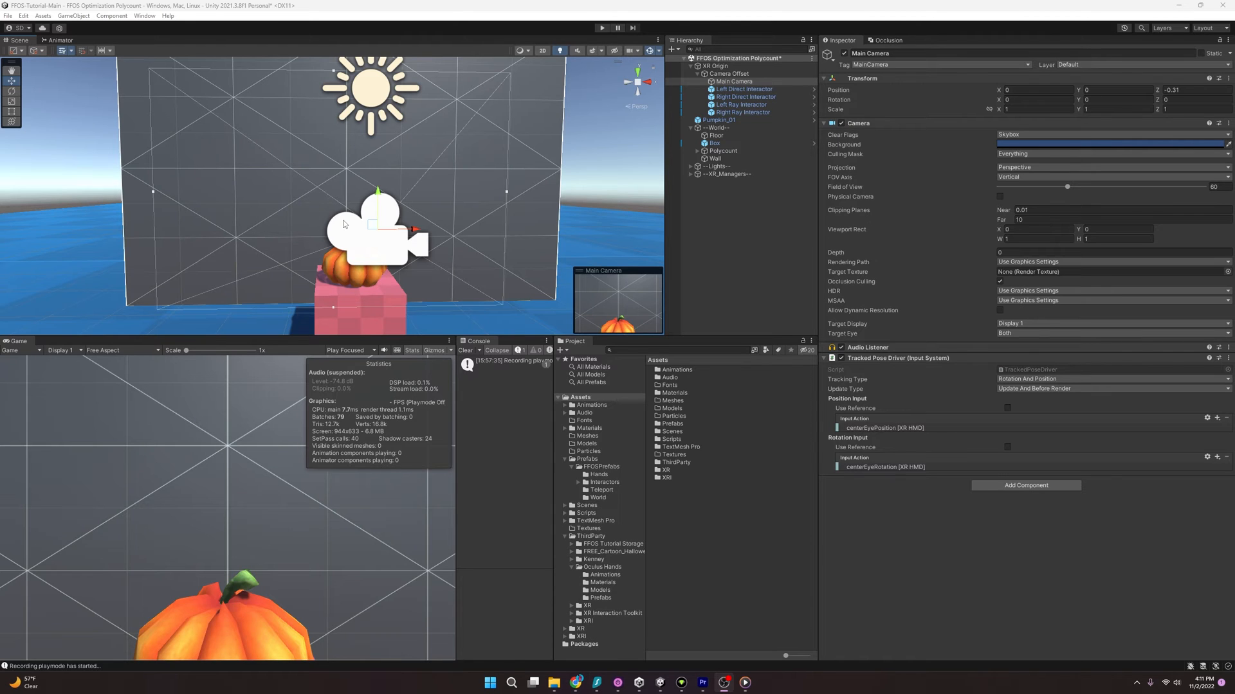
Select the Main Camera and open Window > Rendering > Occlusion Culling.
click(732, 81)
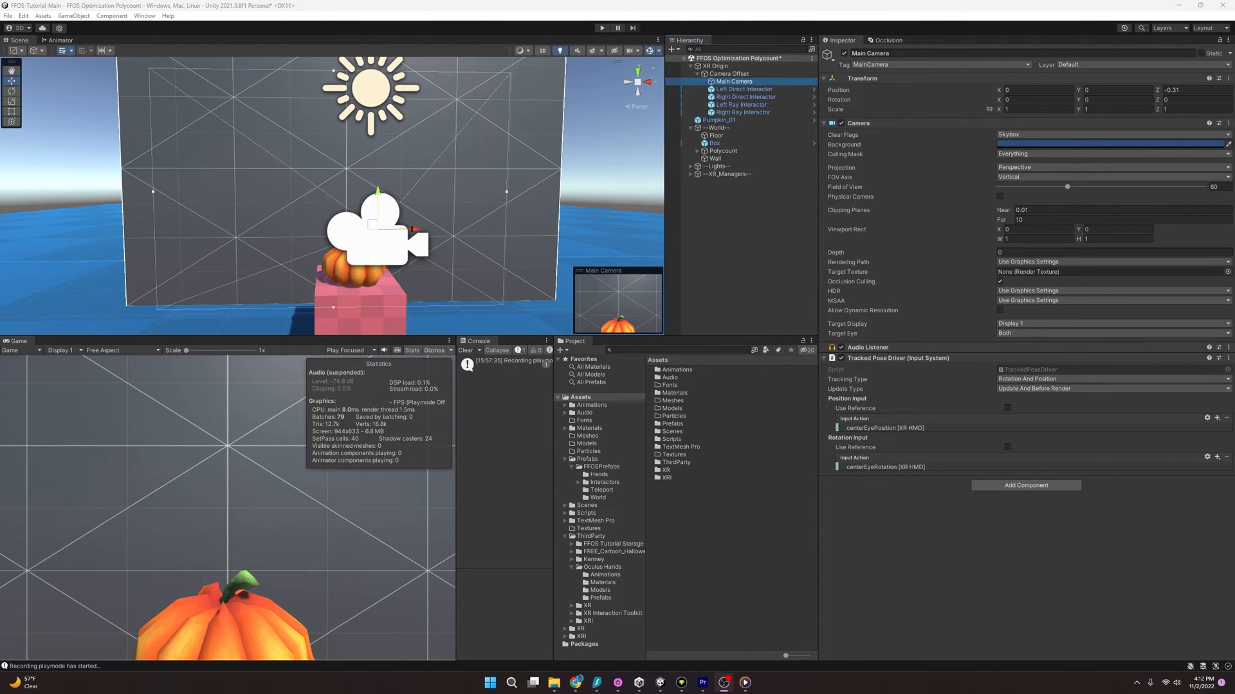
click(731, 81)
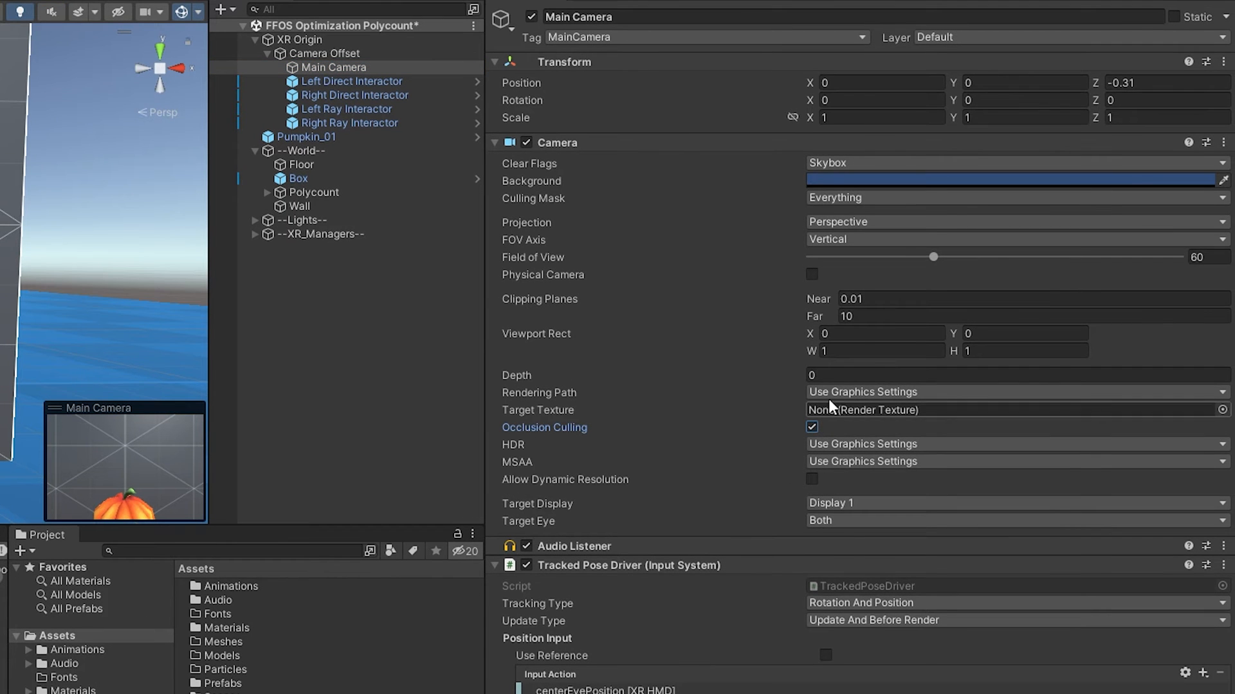
click(601, 27)
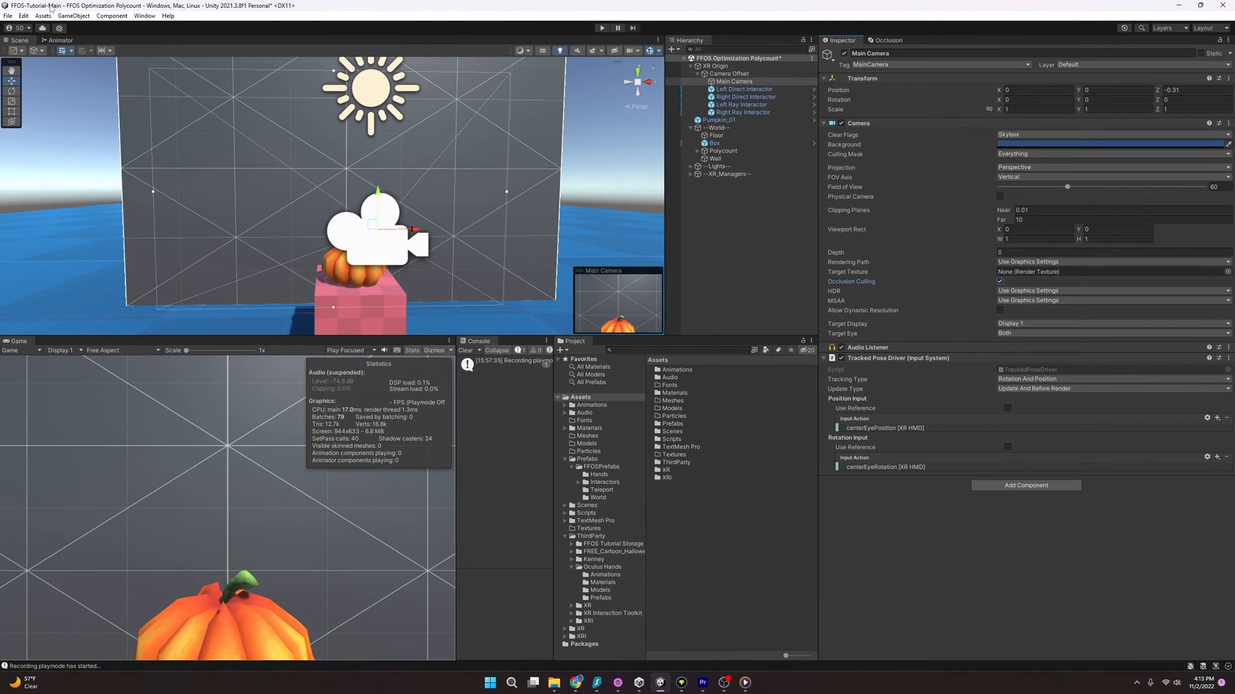
click(144, 15)
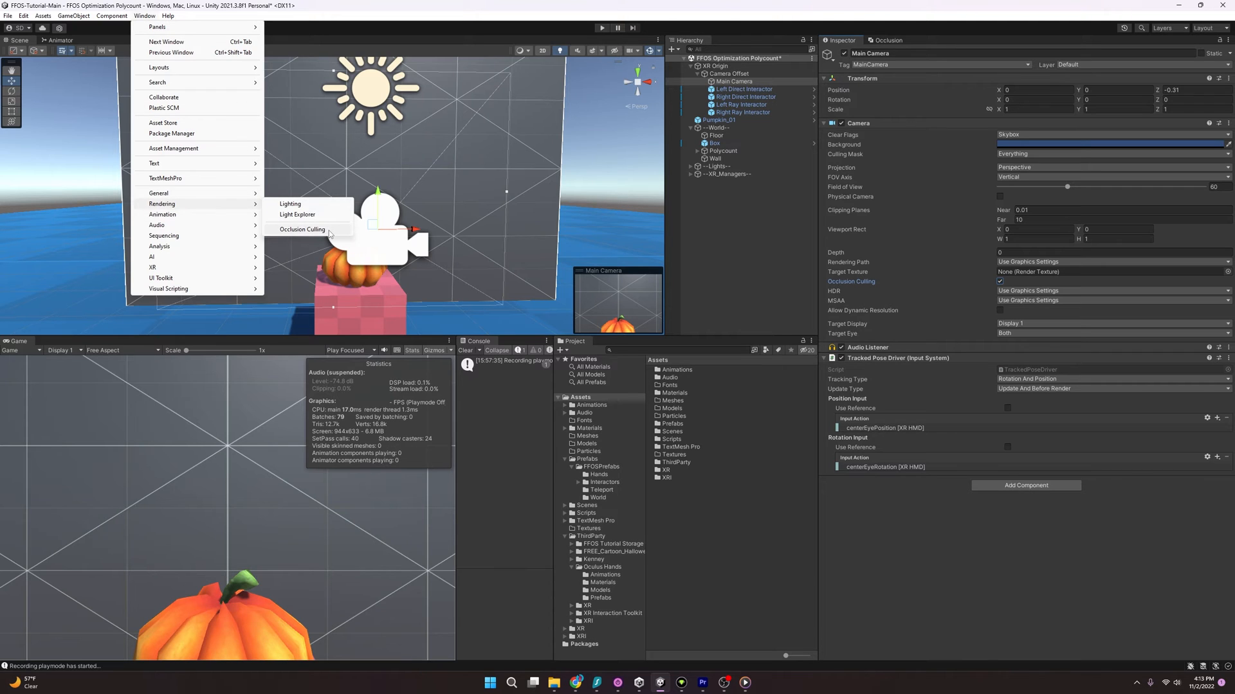
click(301, 229)
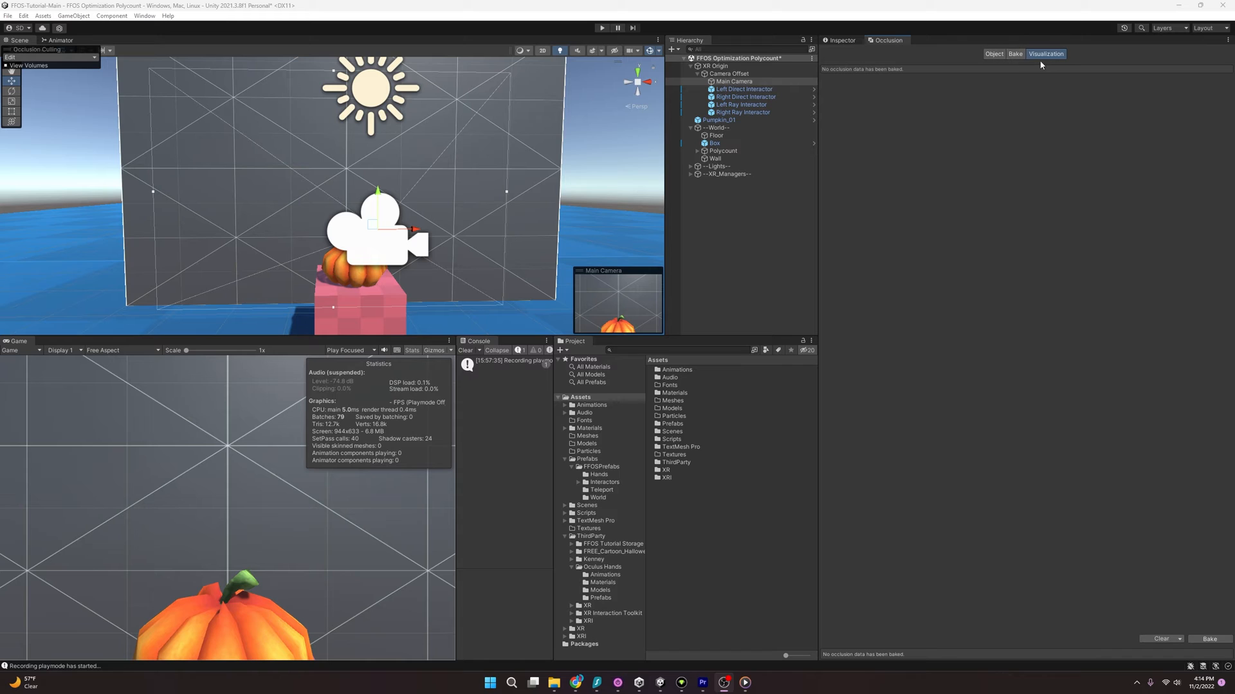
Show the Occlusion window's Object tab with Wall marked occluder and occludee static.
click(994, 54)
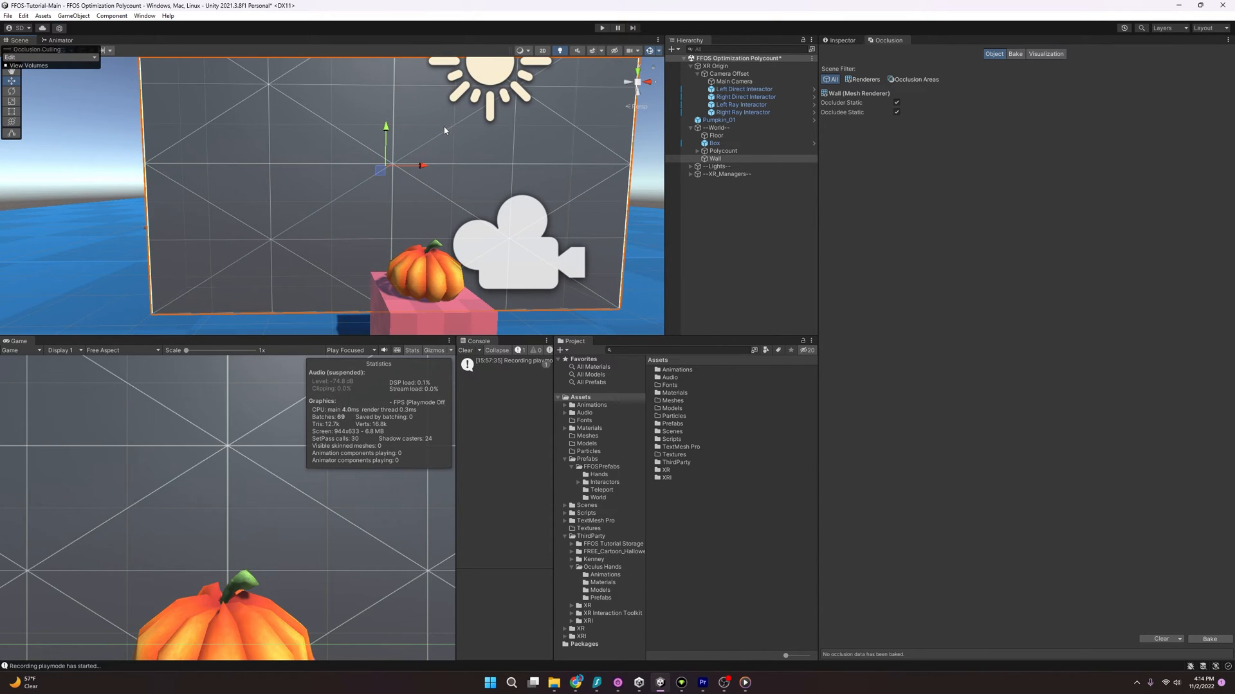
mouse_move(460, 181)
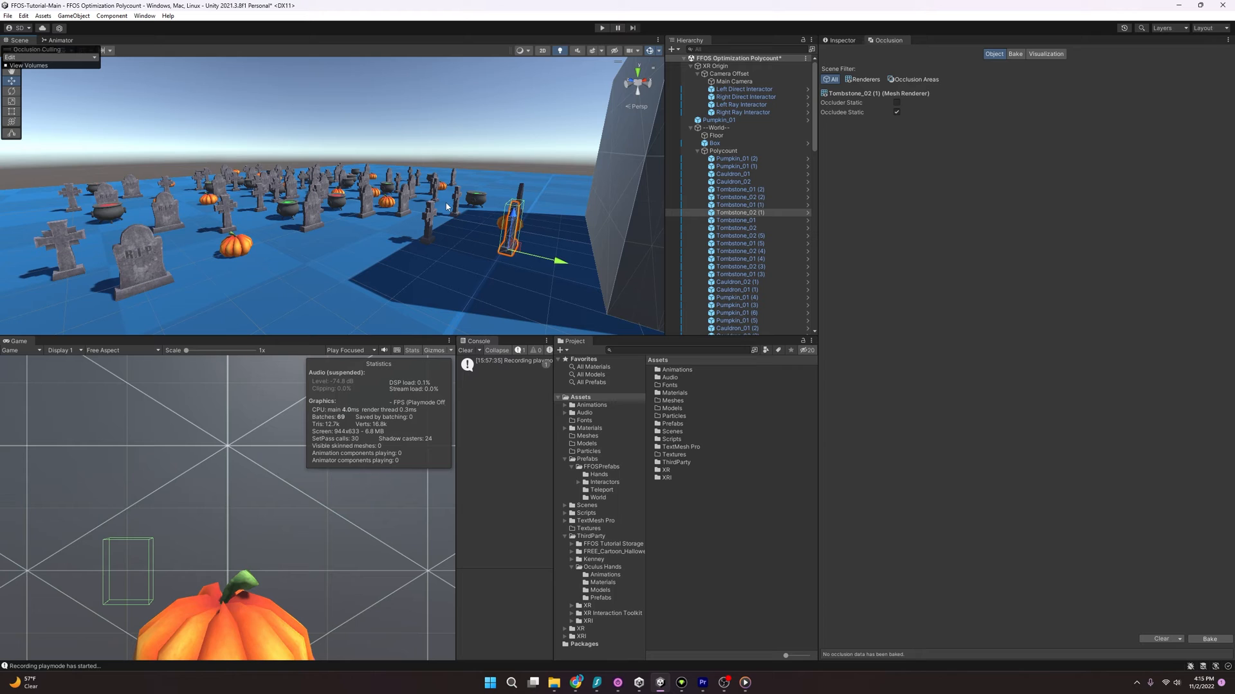
mouse_move(897, 222)
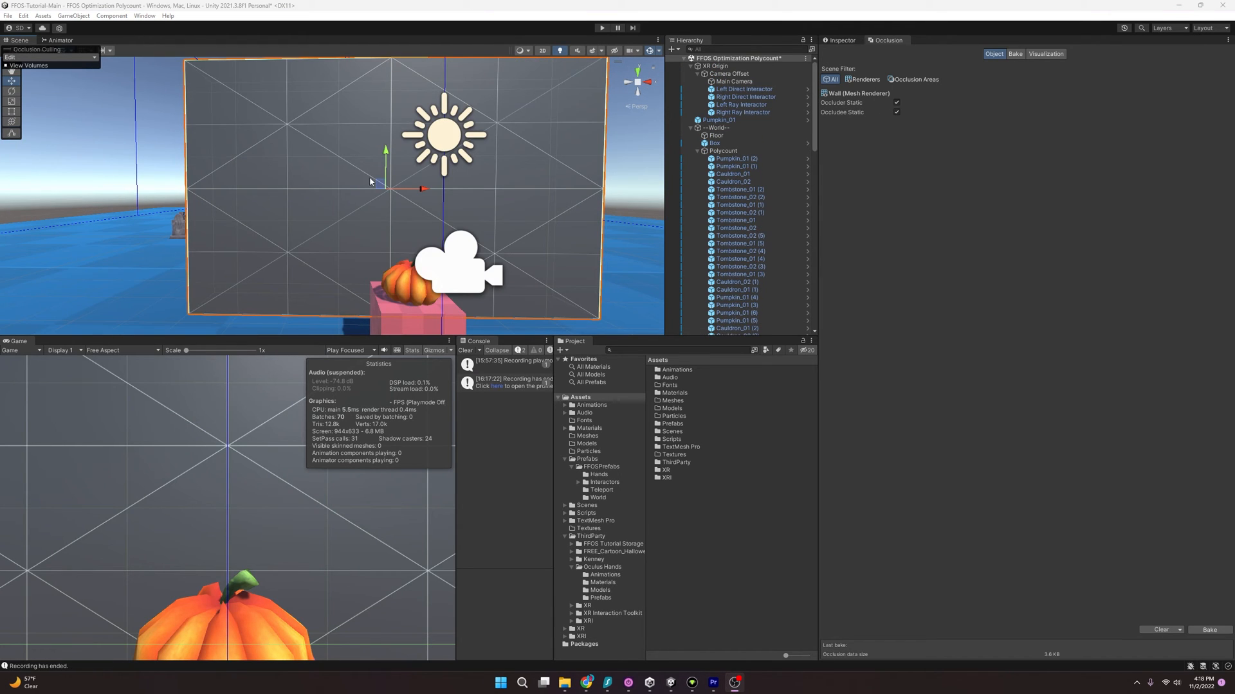
Mark all Polycount props Occludee Static and show the Bake parameters.
click(738, 204)
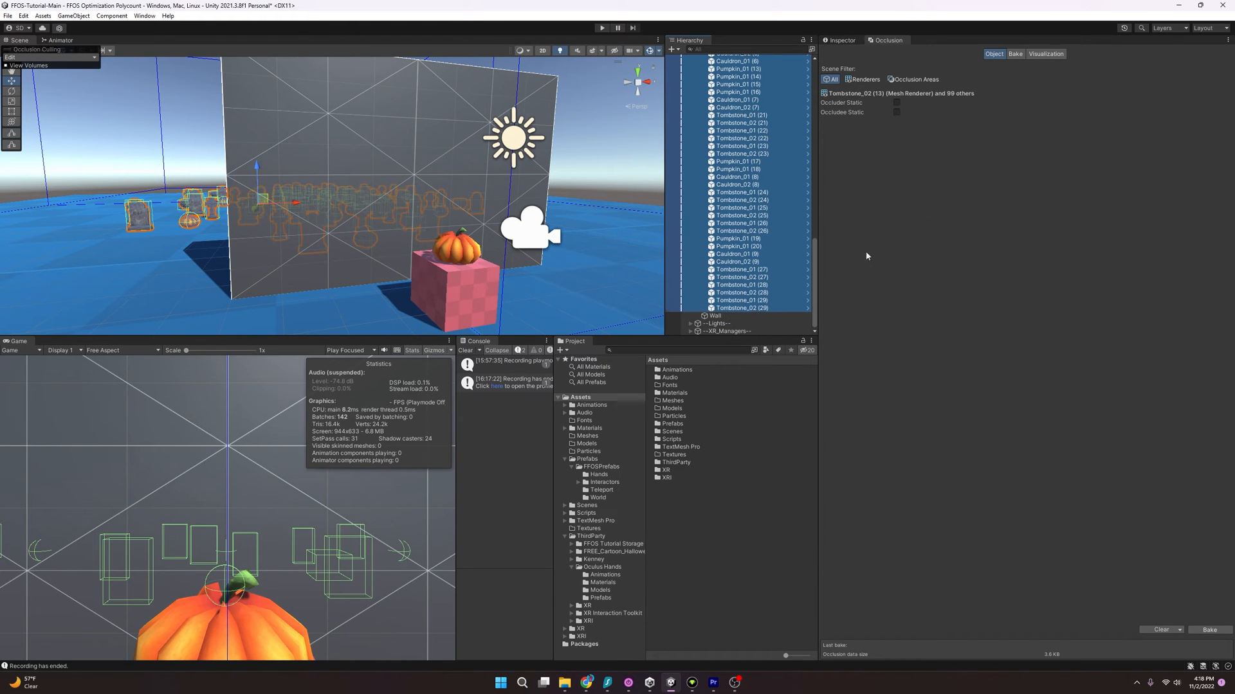
click(895, 112)
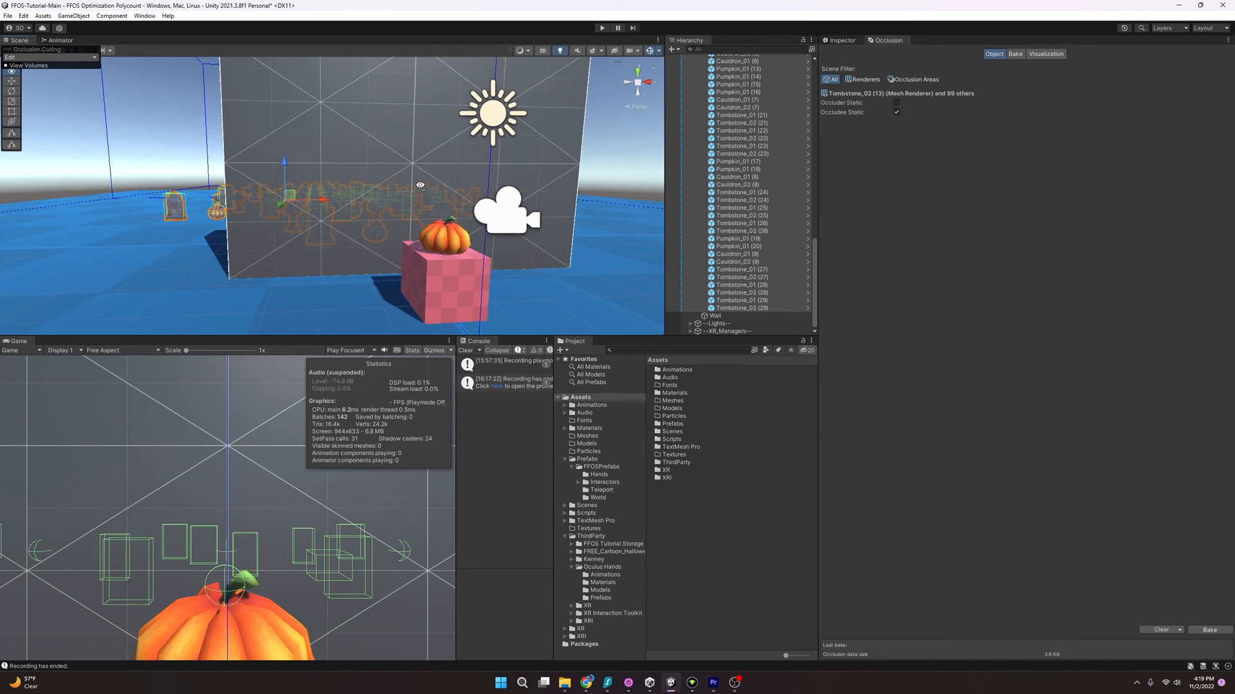
click(1015, 54)
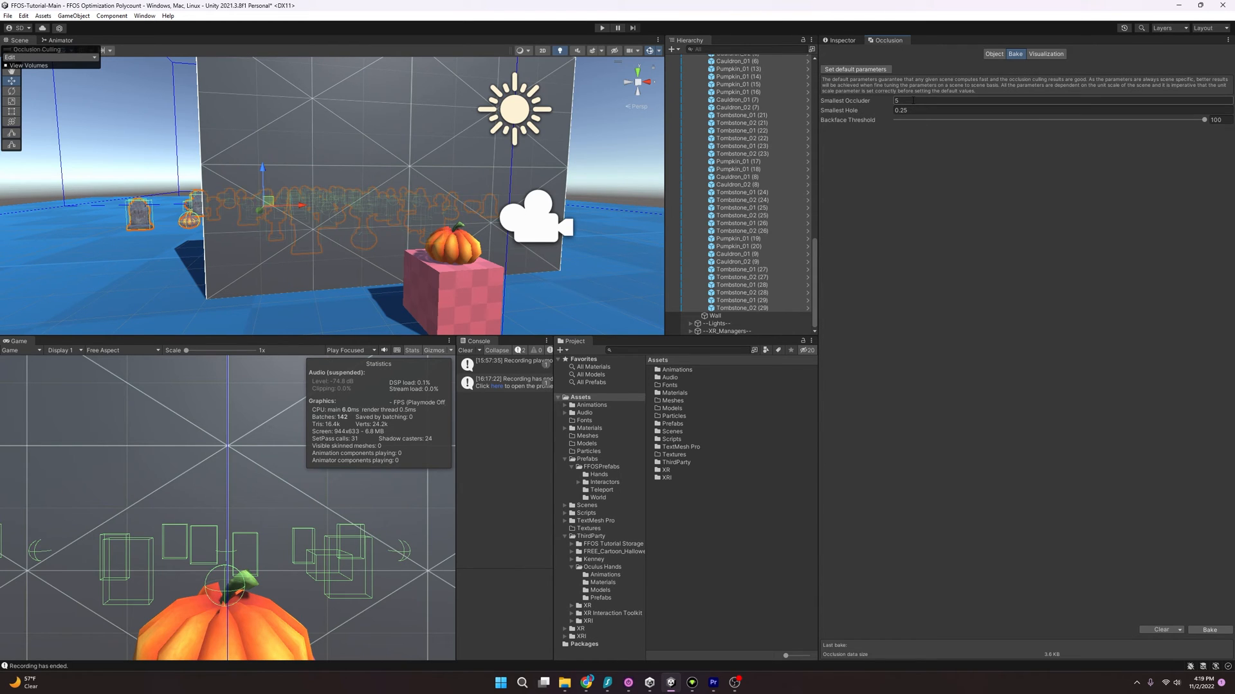
Set Smallest Occluder to 1 and clear the old bake for an 8.5 KB rebake.
click(946, 101)
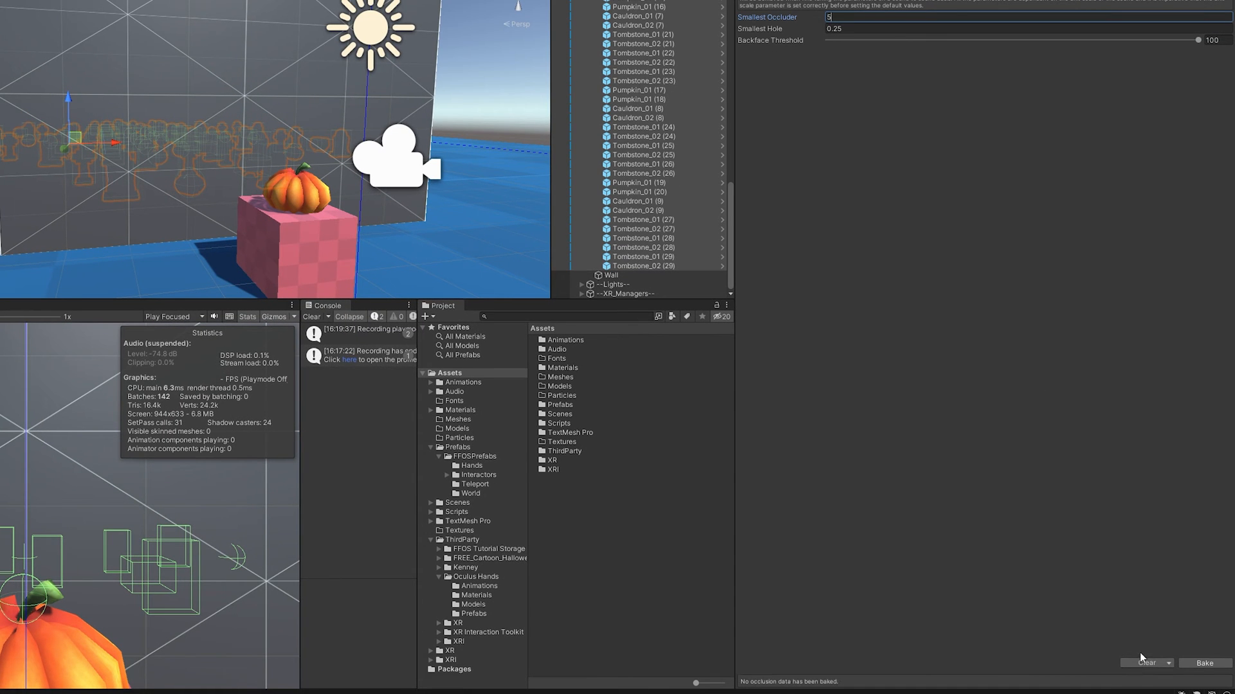
click(1202, 662)
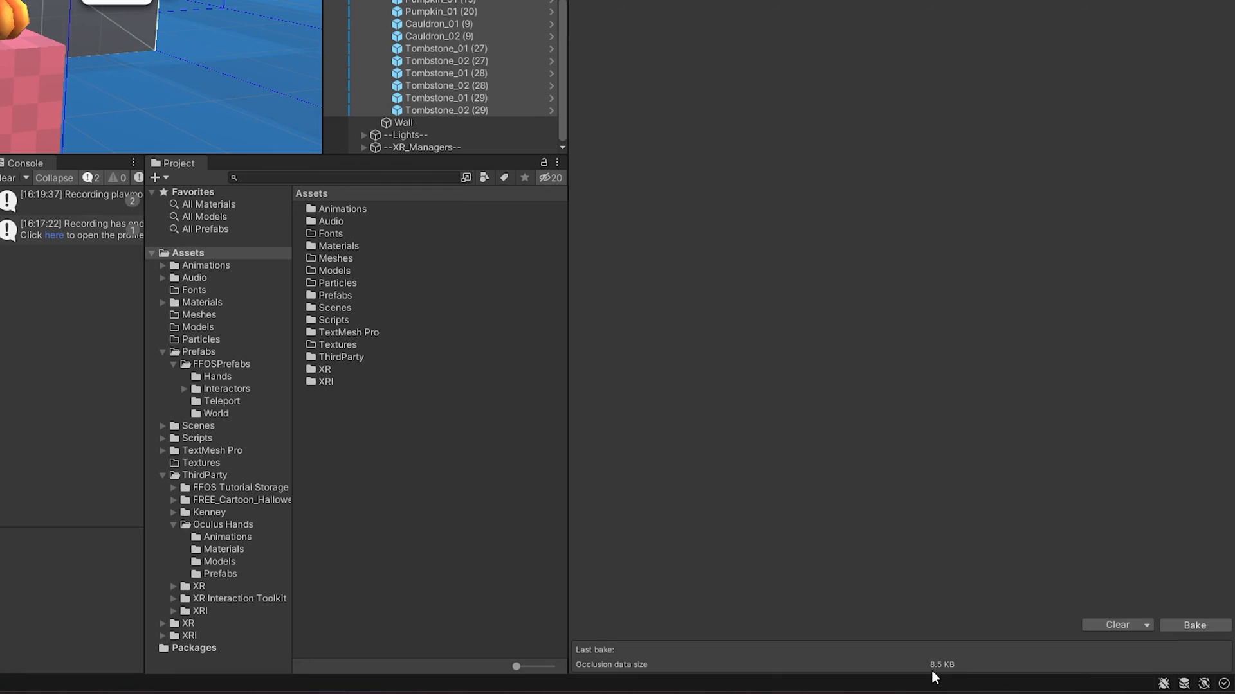
mouse_move(944, 675)
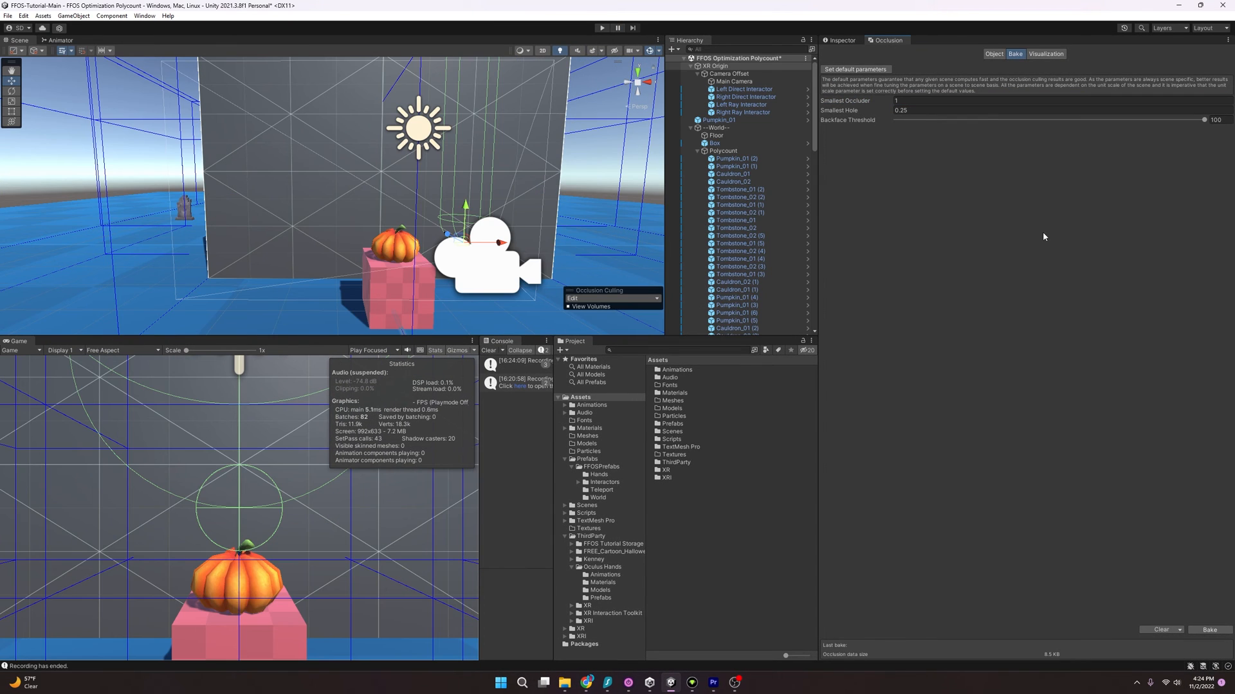
mouse_move(875, 172)
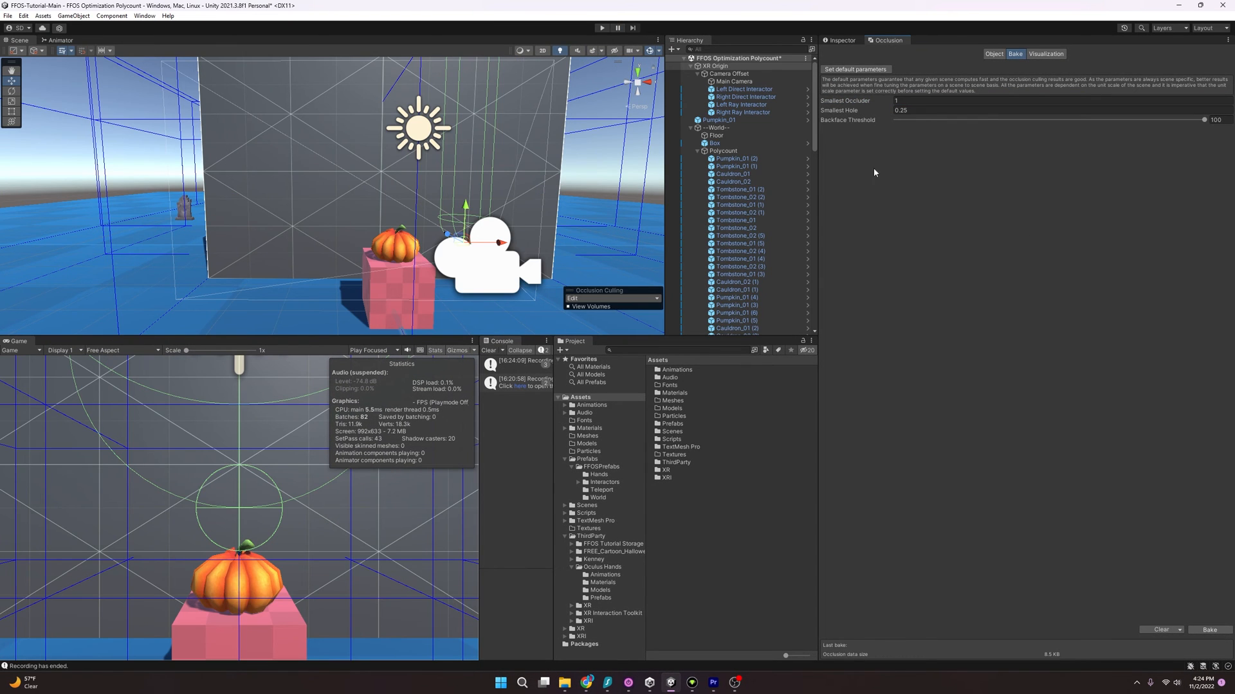
Restore the Main Camera's far clipping plane to 1000 and return to Occlusion.
click(733, 81)
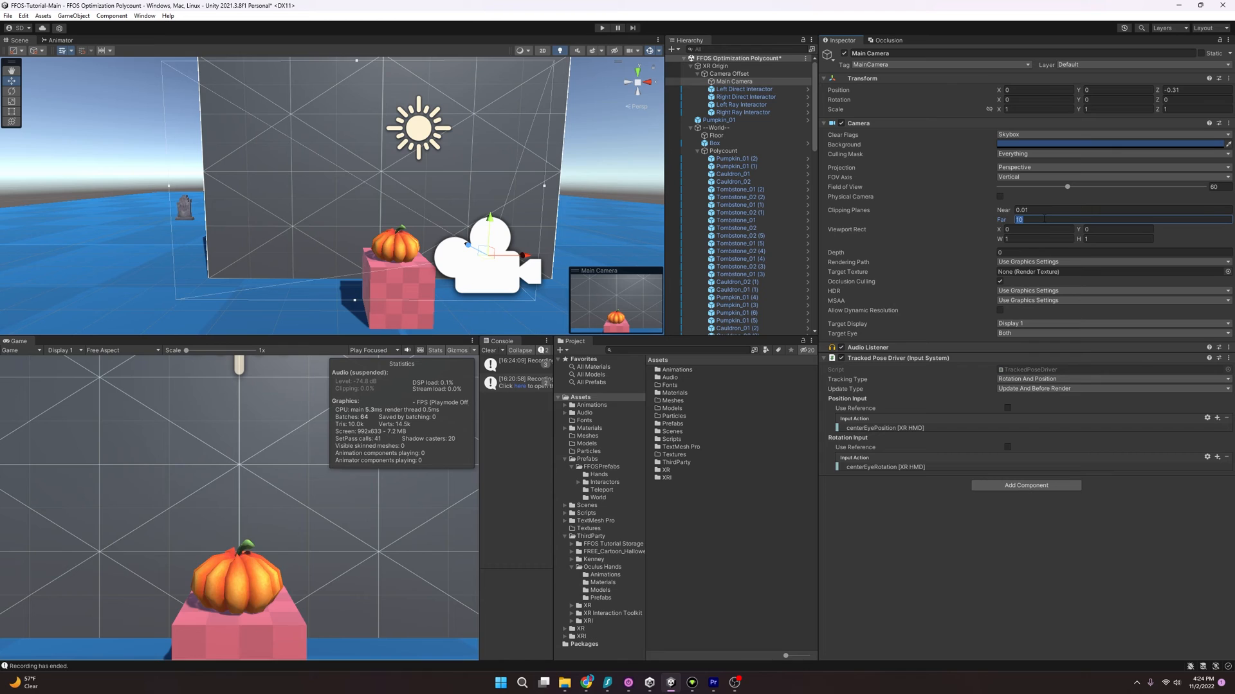
text(1000)
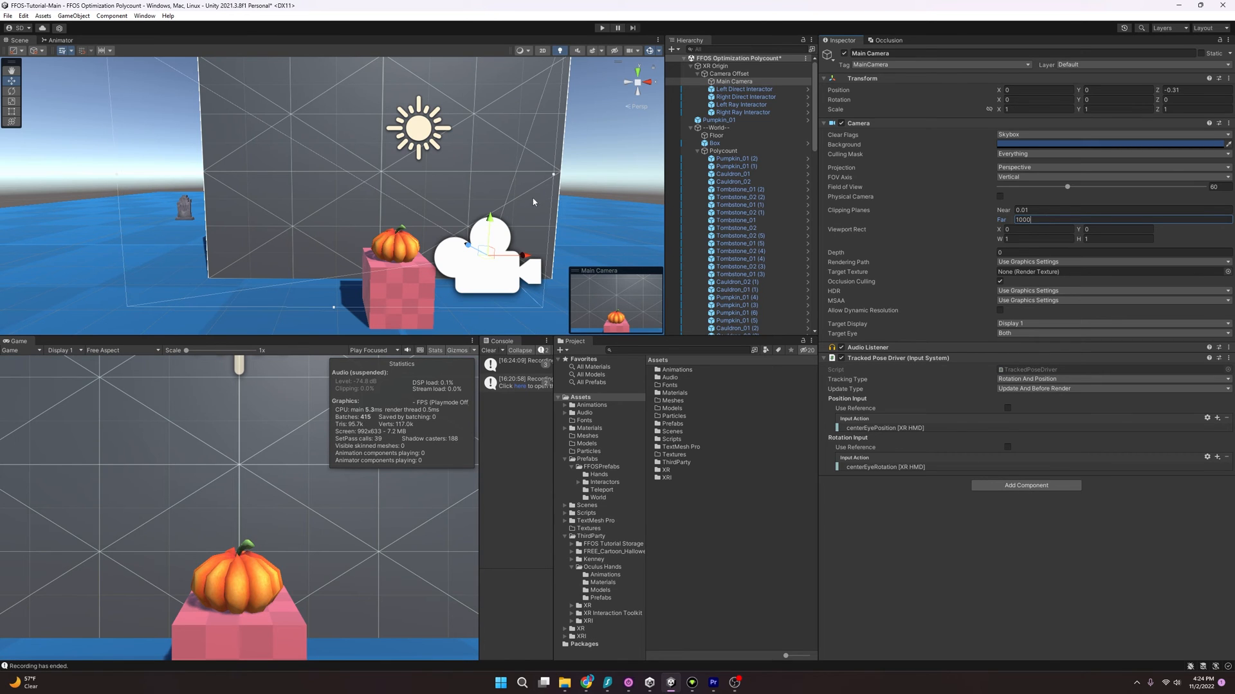
mouse_move(859, 144)
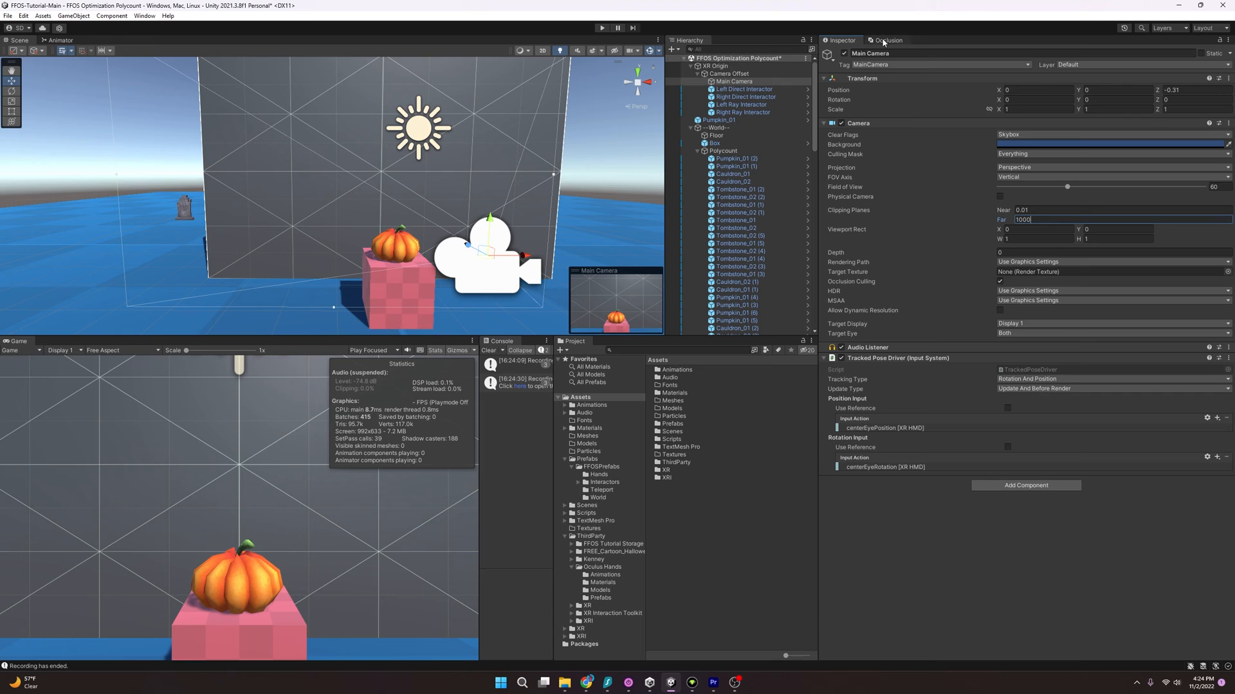
click(890, 39)
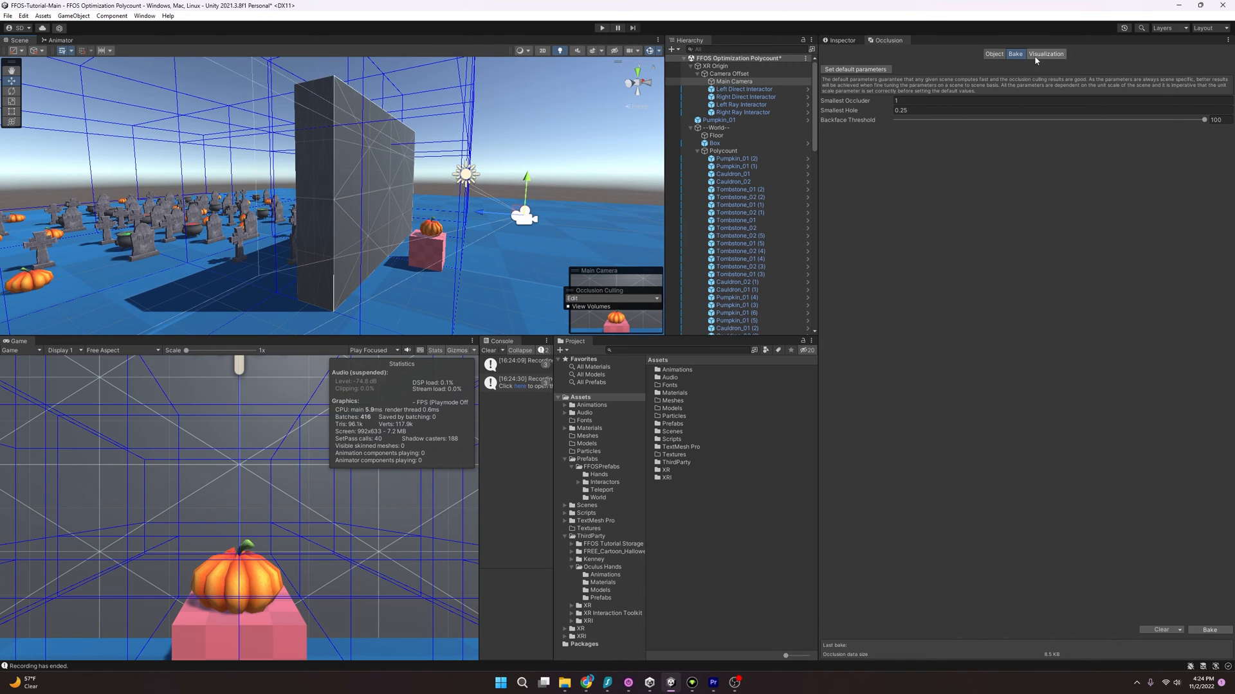
Switch the Occlusion window to Visualization mode for the baked culling.
click(1044, 54)
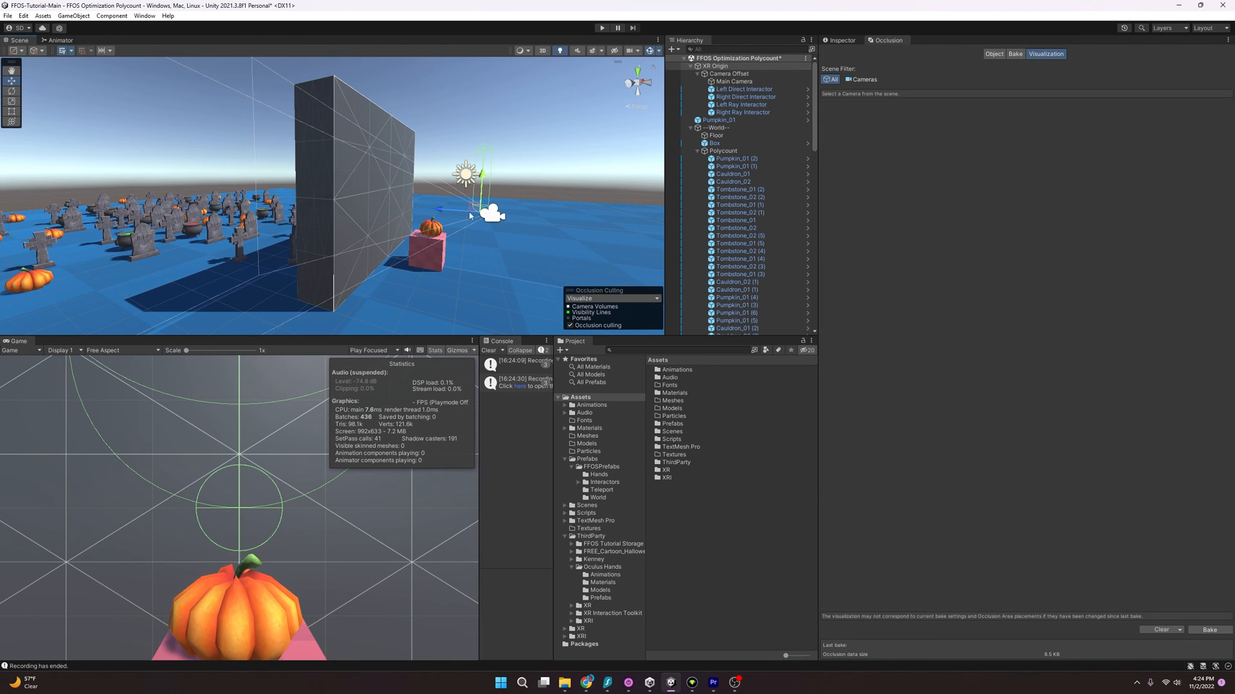
mouse_move(620, 207)
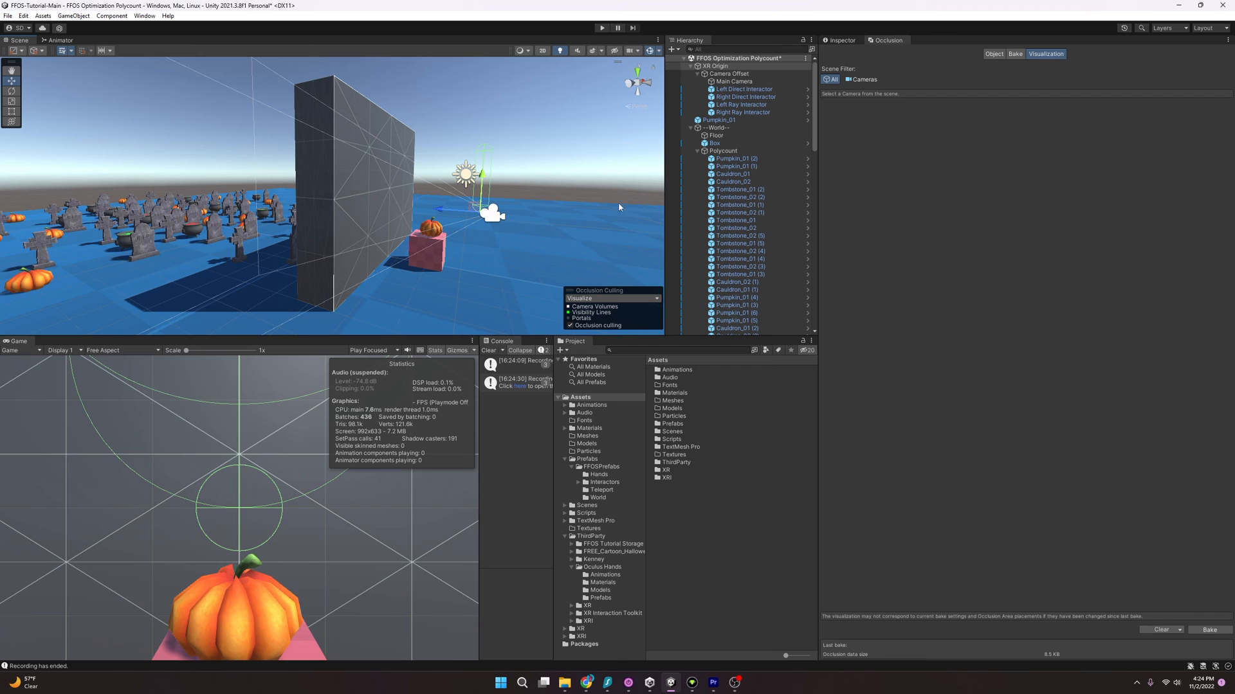
Mark the Floor as Occludee Static in its object settings and rebake occlusion to 13.4 KB.
click(715, 135)
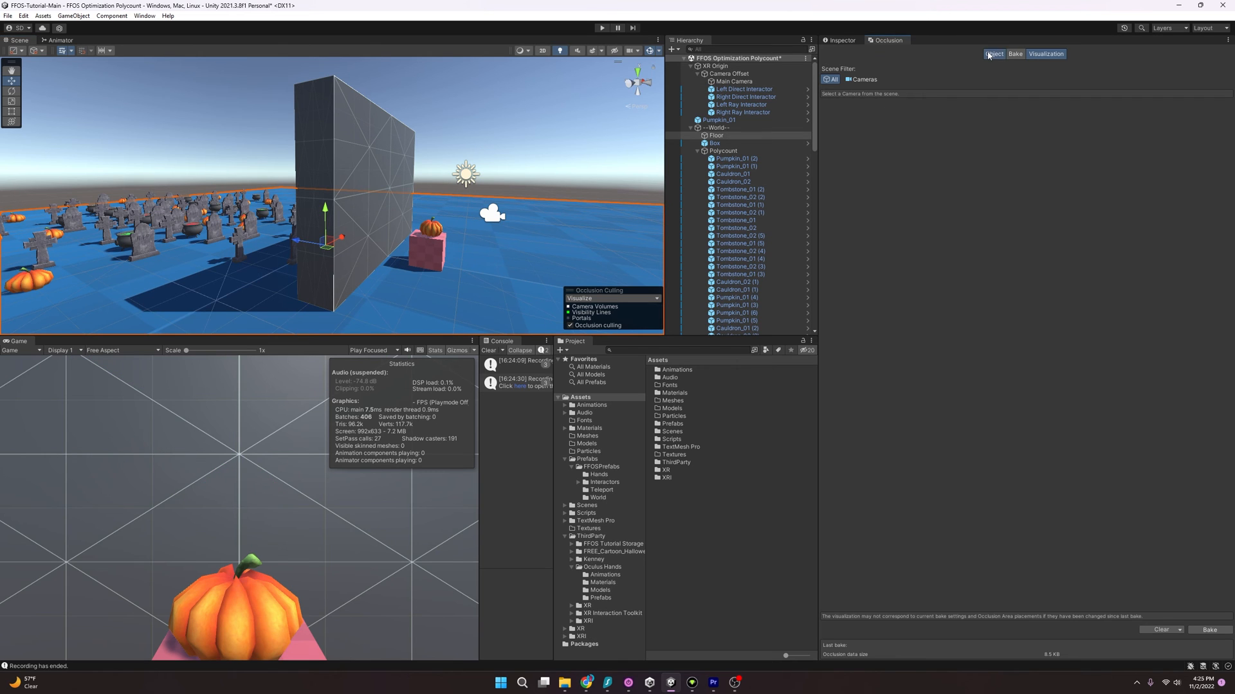
click(995, 54)
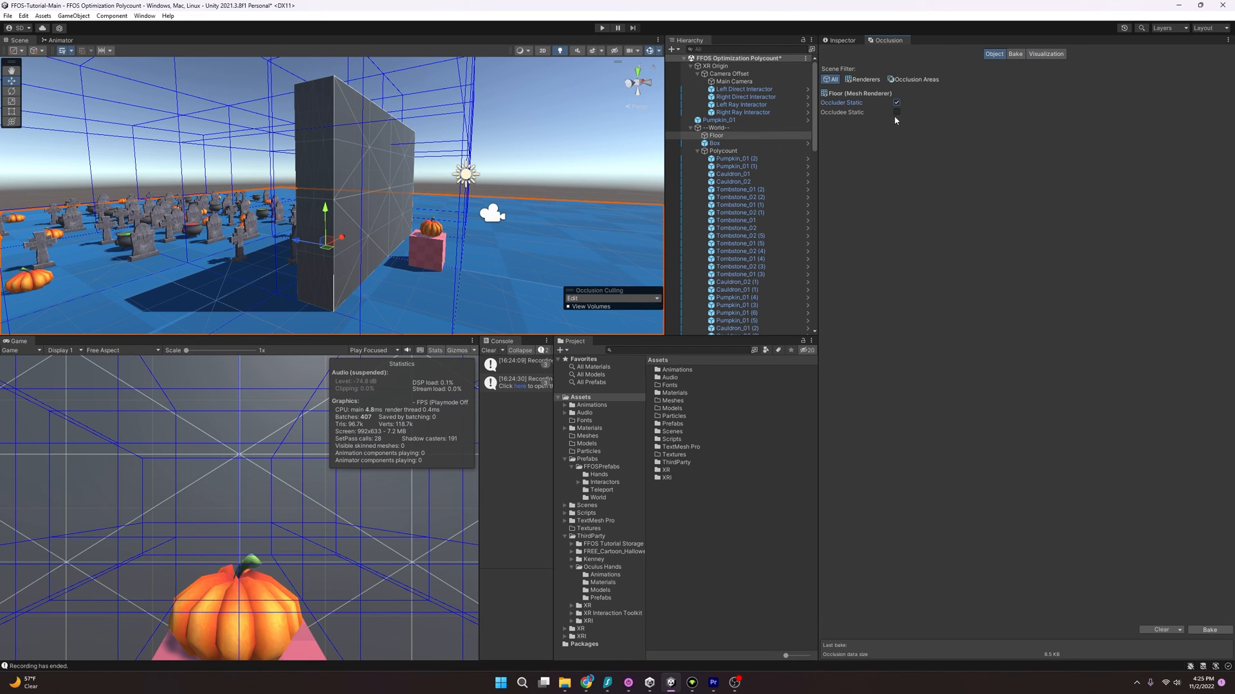
click(895, 112)
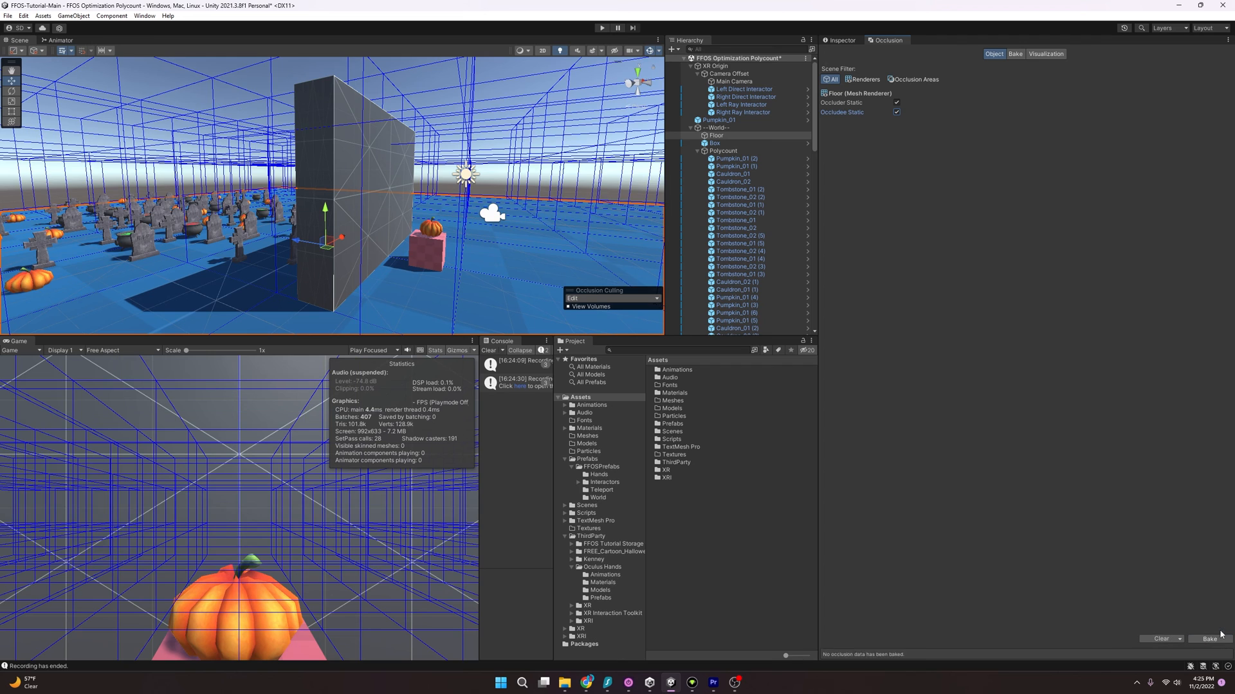
click(1209, 639)
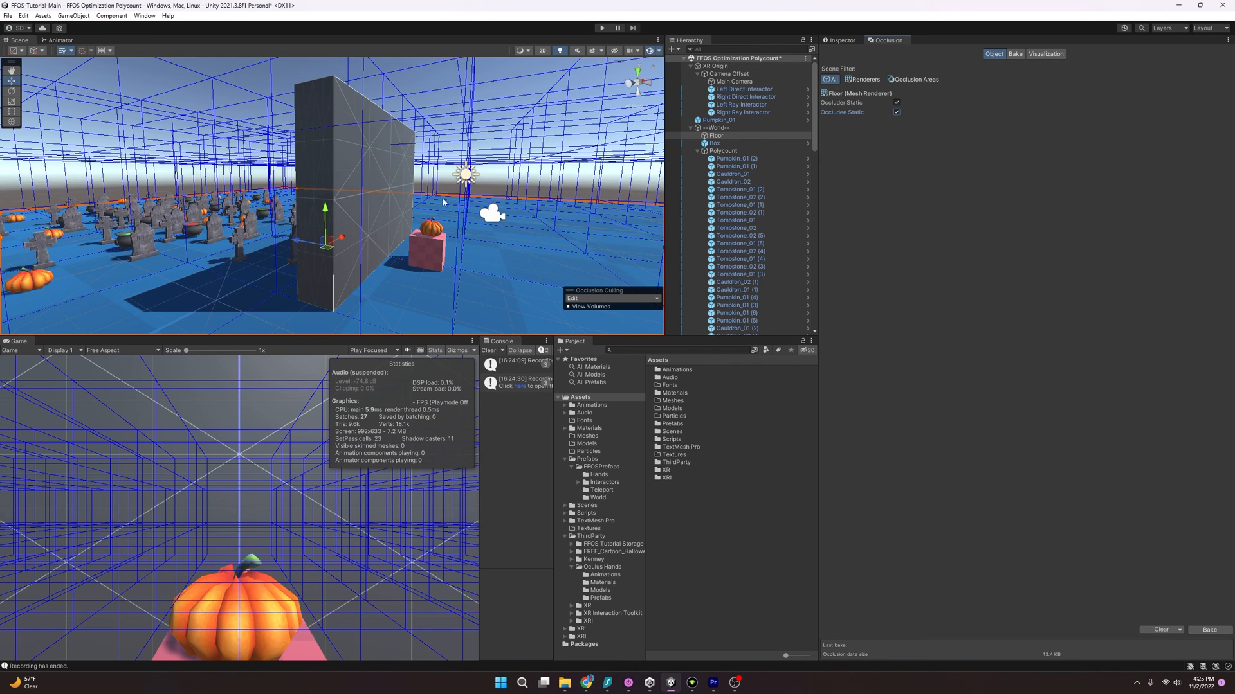
mouse_move(1088, 71)
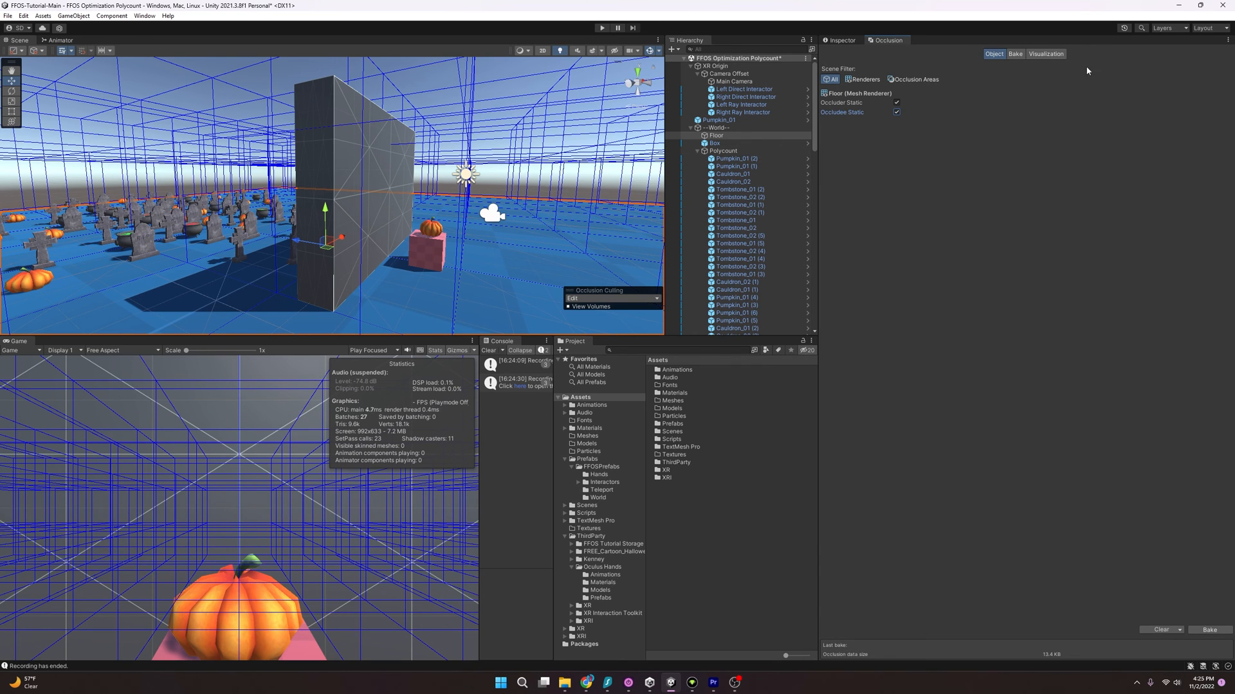
Visualize the camera's occlusion visibility lines, then return to the Bake parameters.
click(1045, 54)
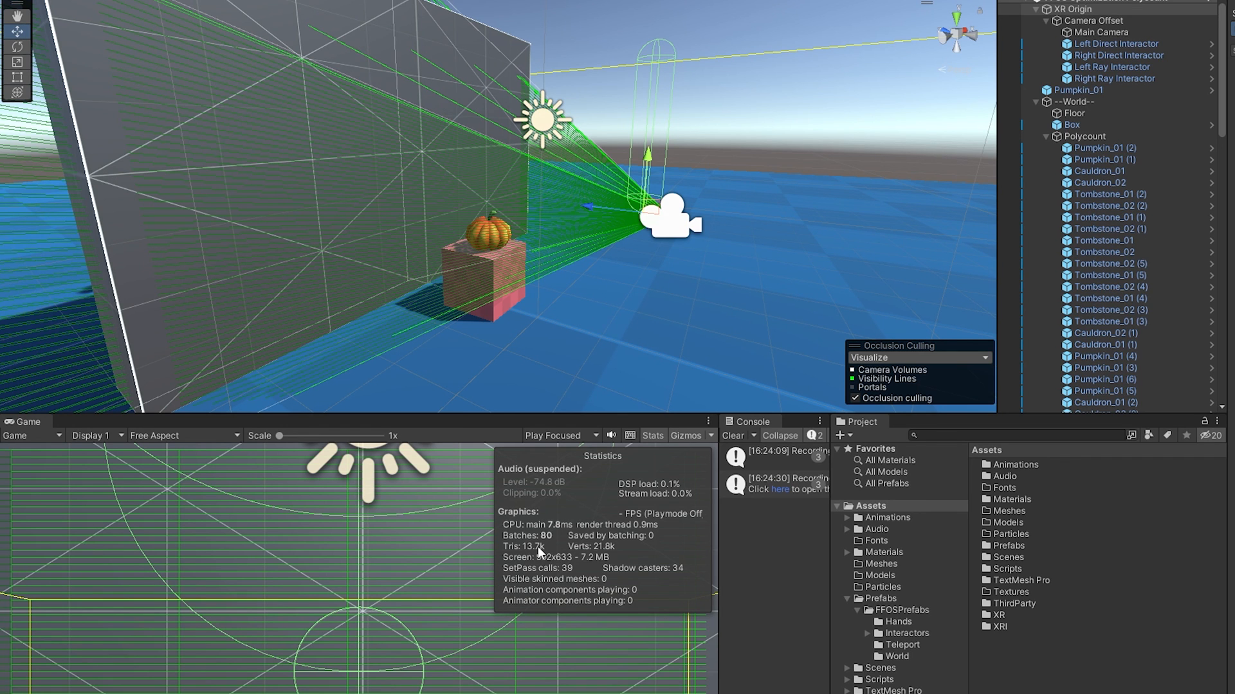
mouse_move(607, 220)
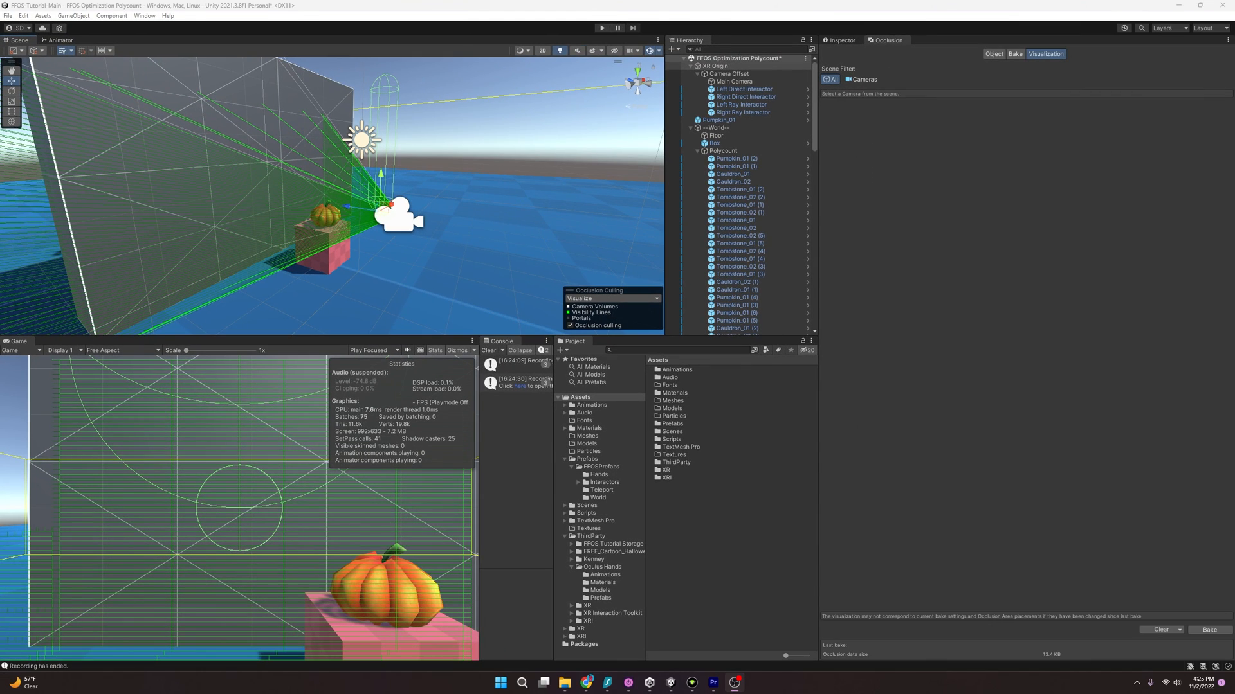
mouse_move(1169, 275)
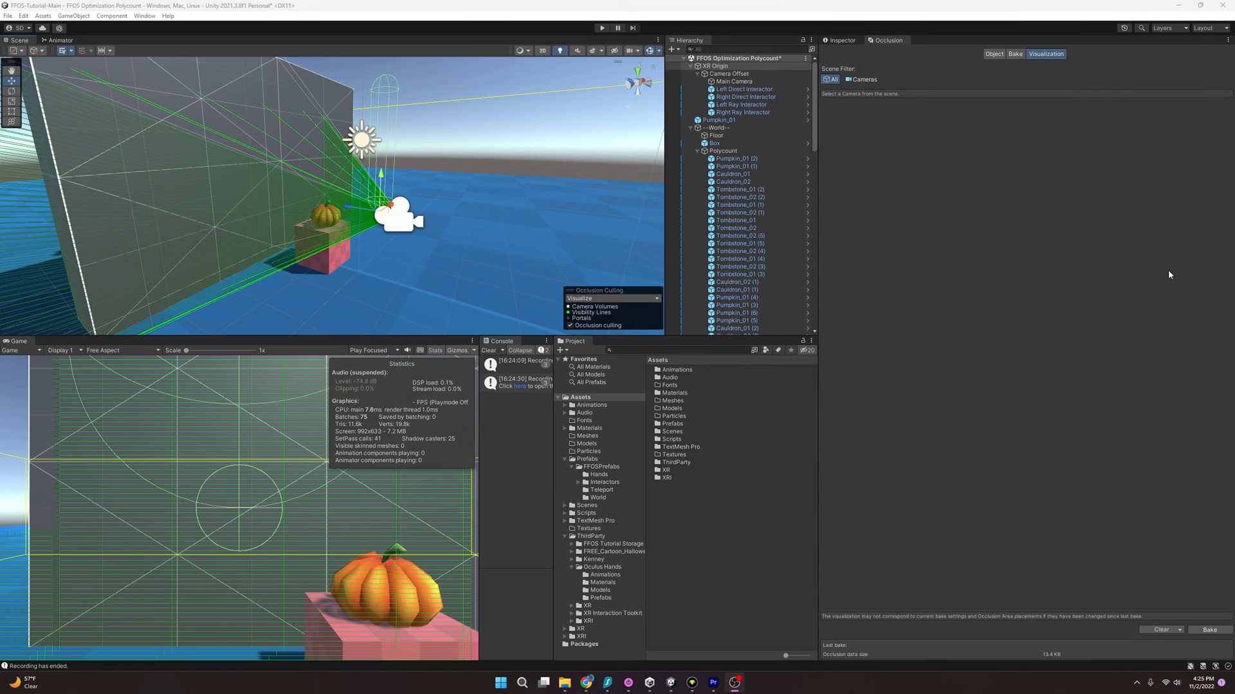
click(1015, 54)
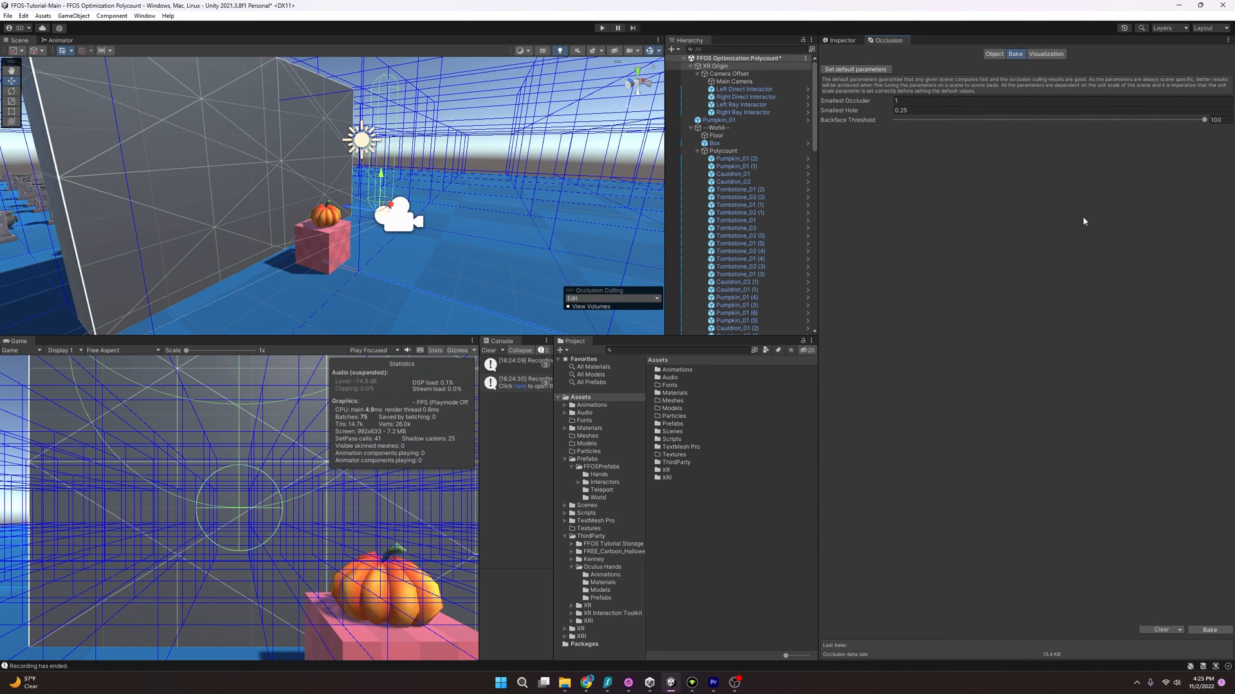